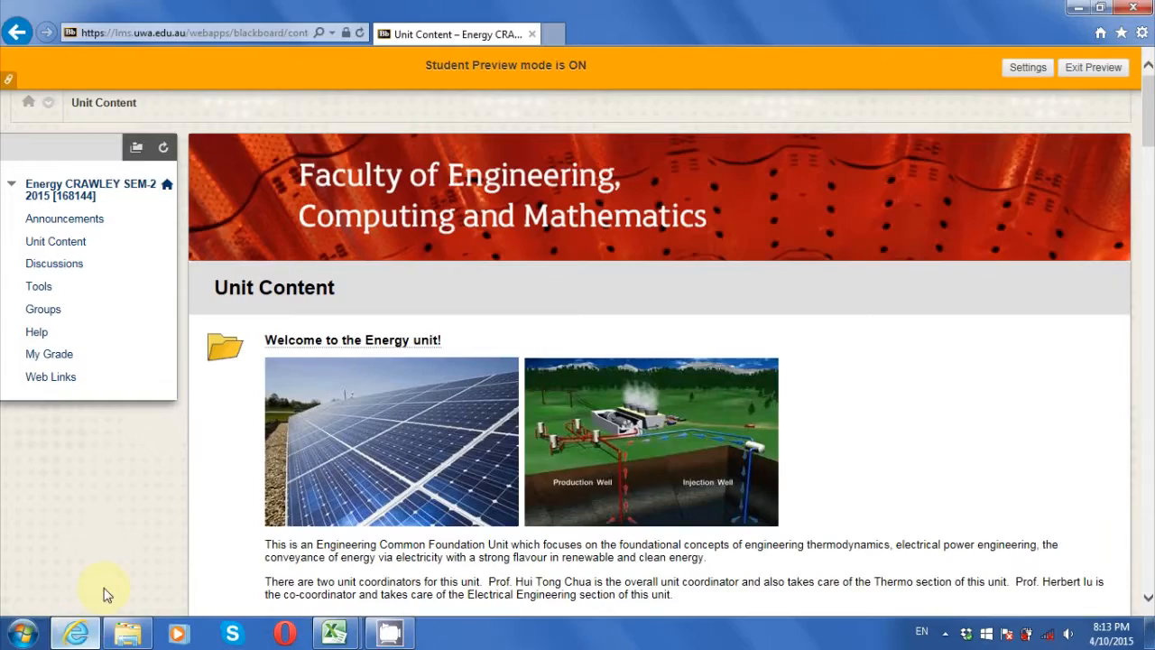
mouse_move(1146, 120)
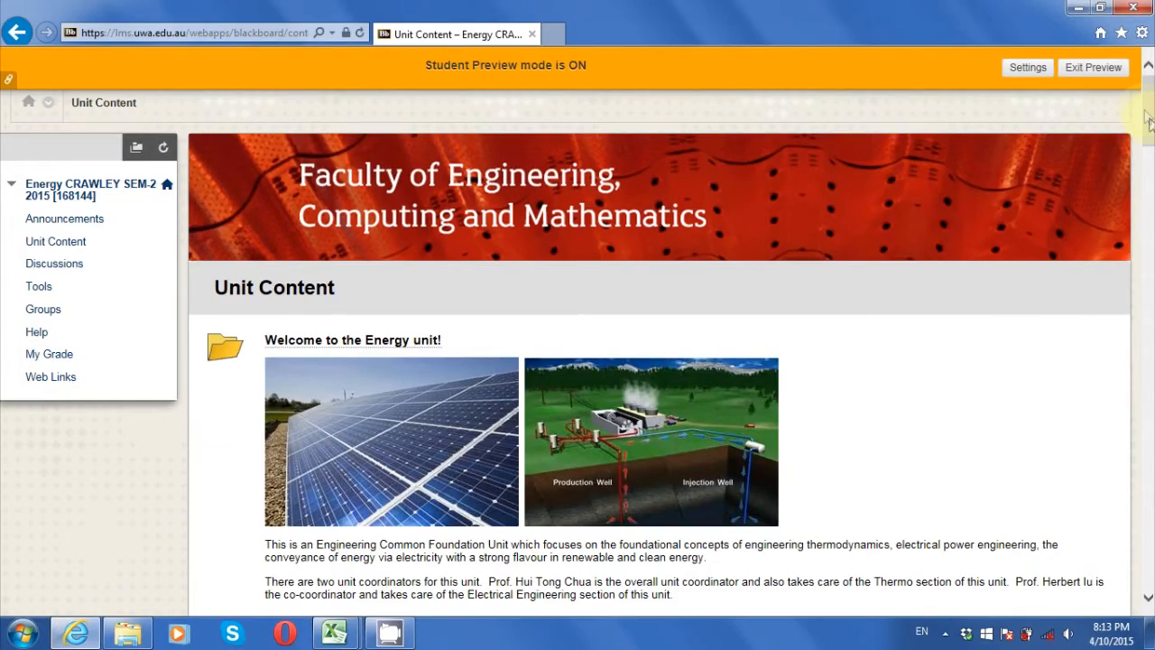
Step: Scroll past the Energy unit's weekly topics to the Thermo Lab 1 folder
scroll("down", 3)
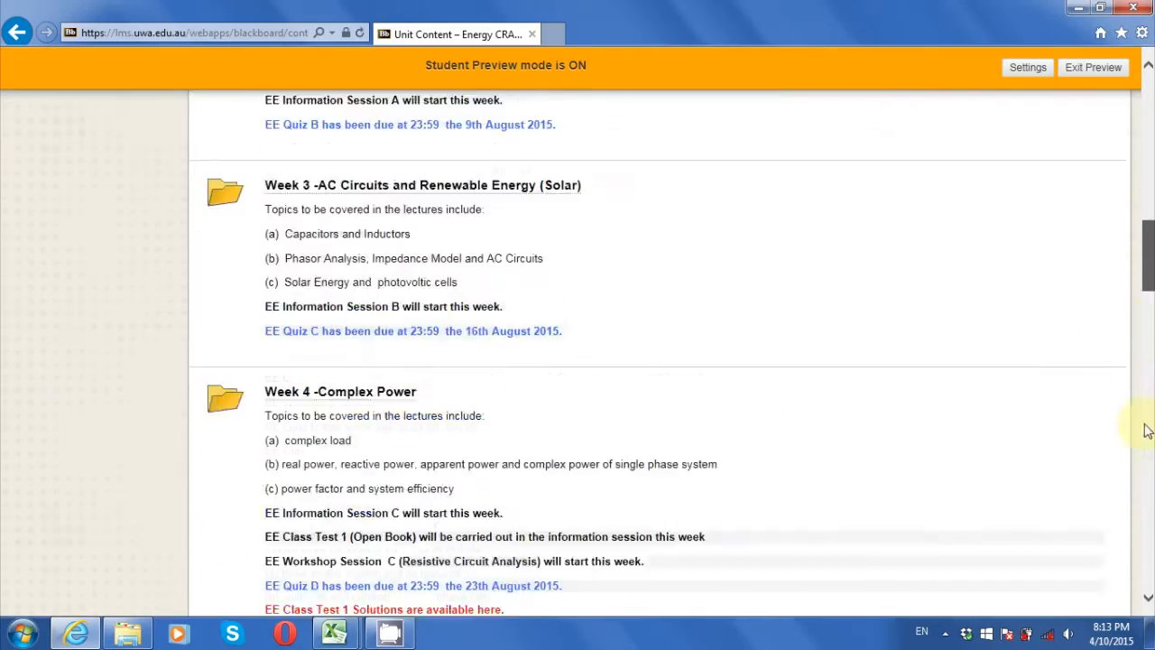
scroll("down", 3)
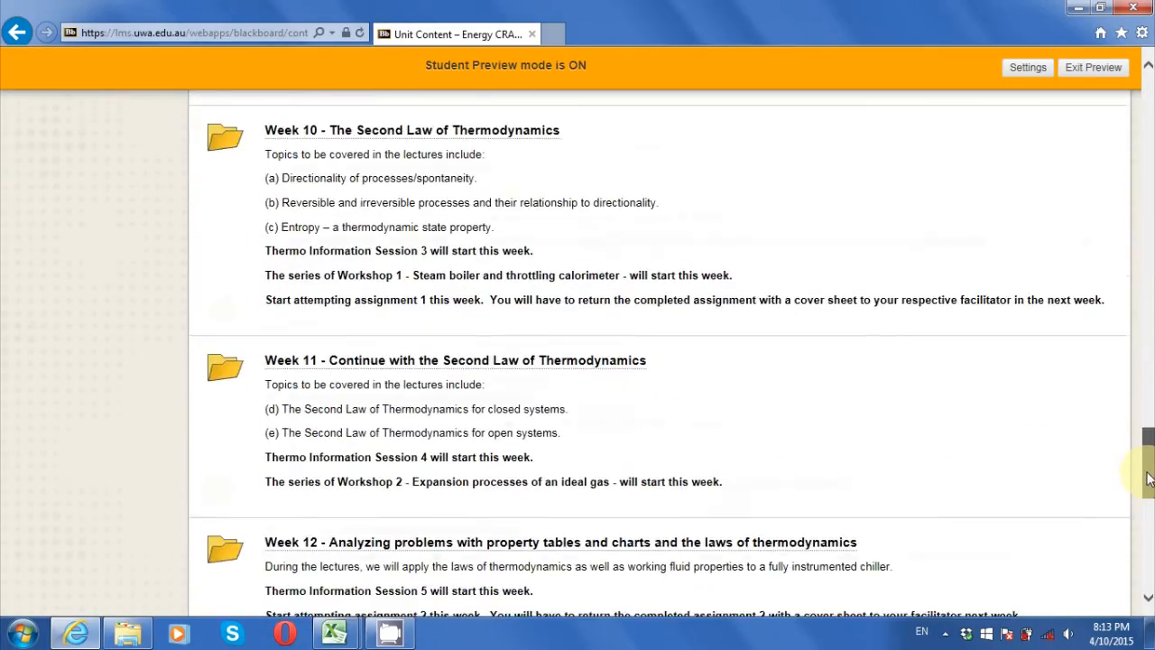
scroll("down", 3)
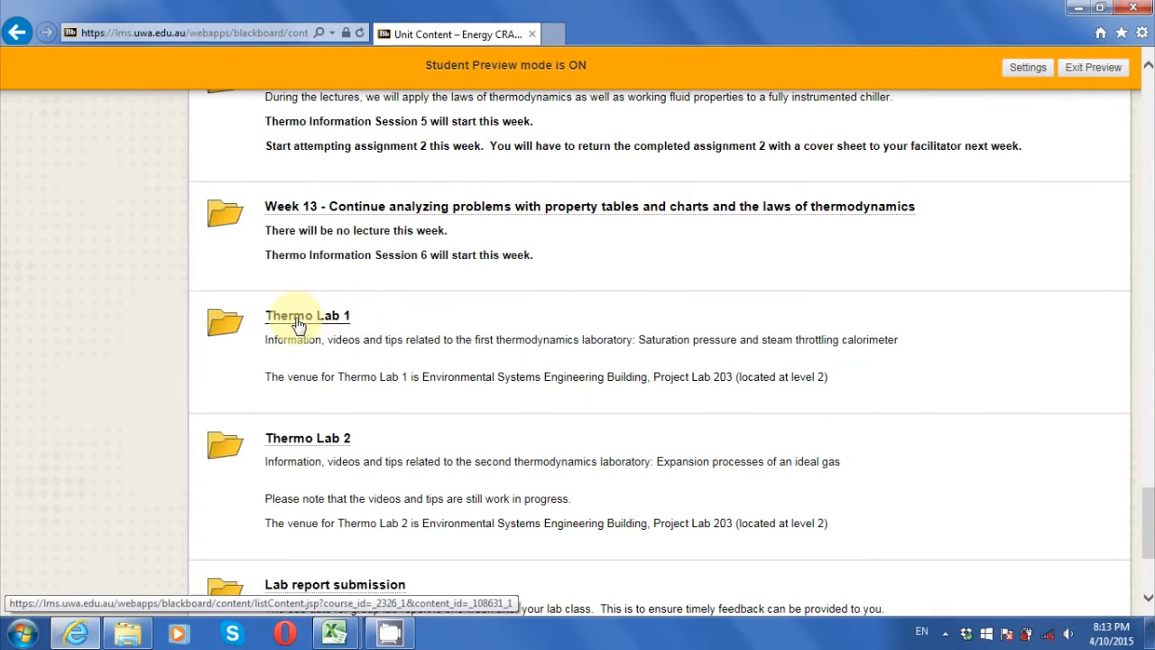
left_click(306, 315)
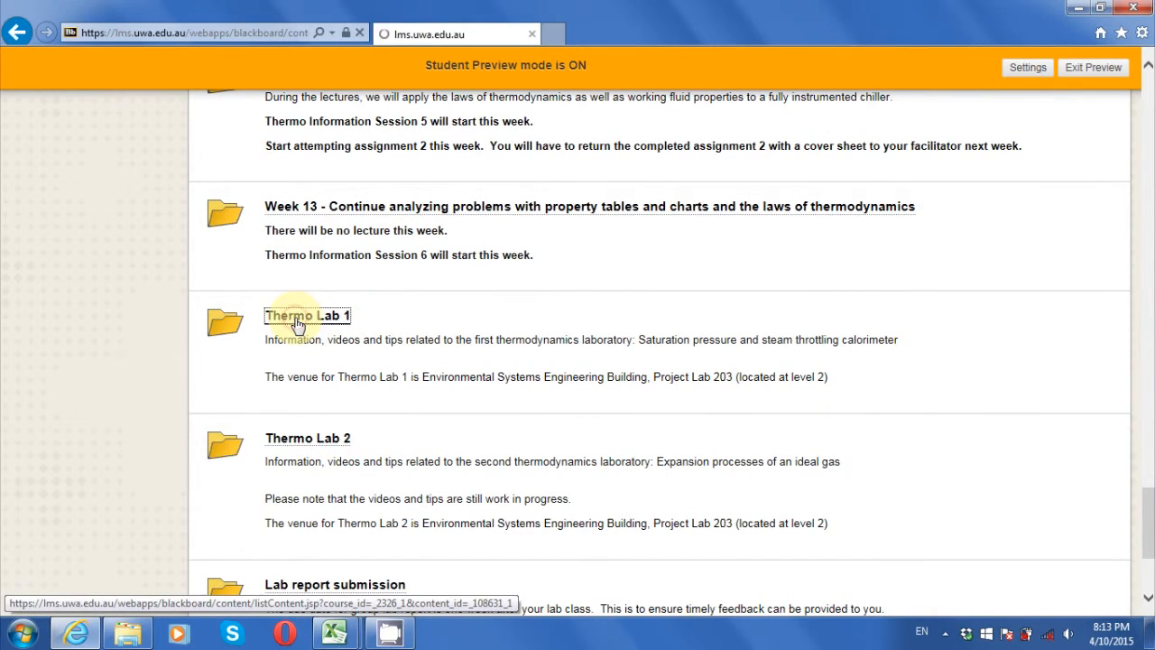
left_click(307, 316)
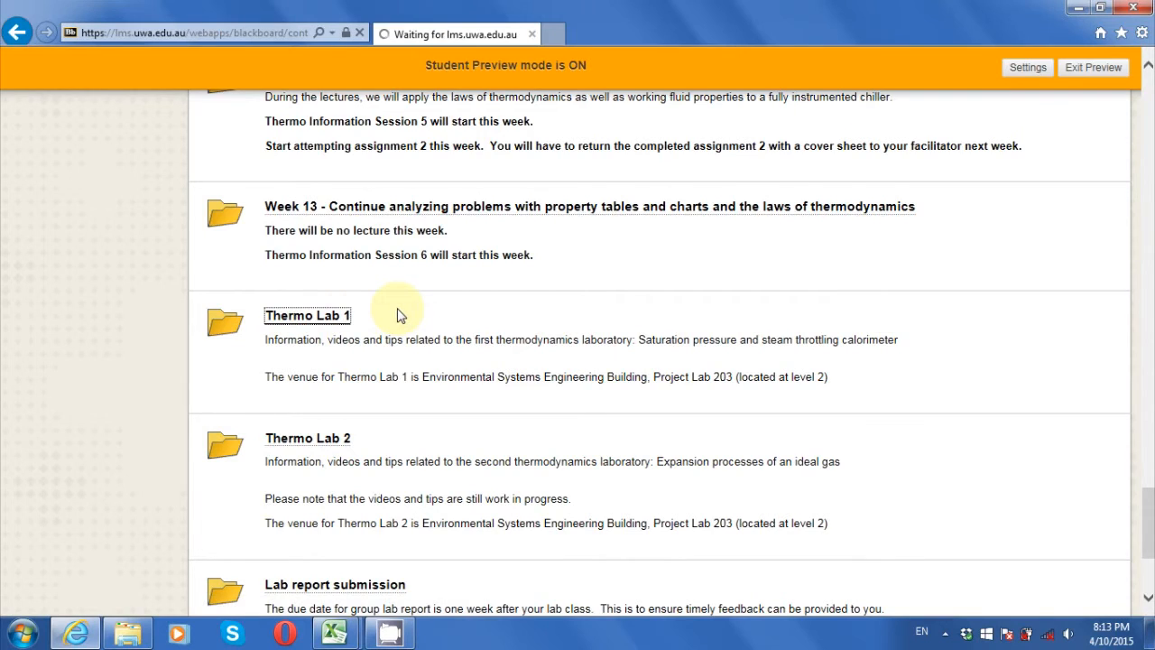
Step: Save 'Data Sheets 1 and 2' as an Excel workbook in the Sync folder
left_click(307, 315)
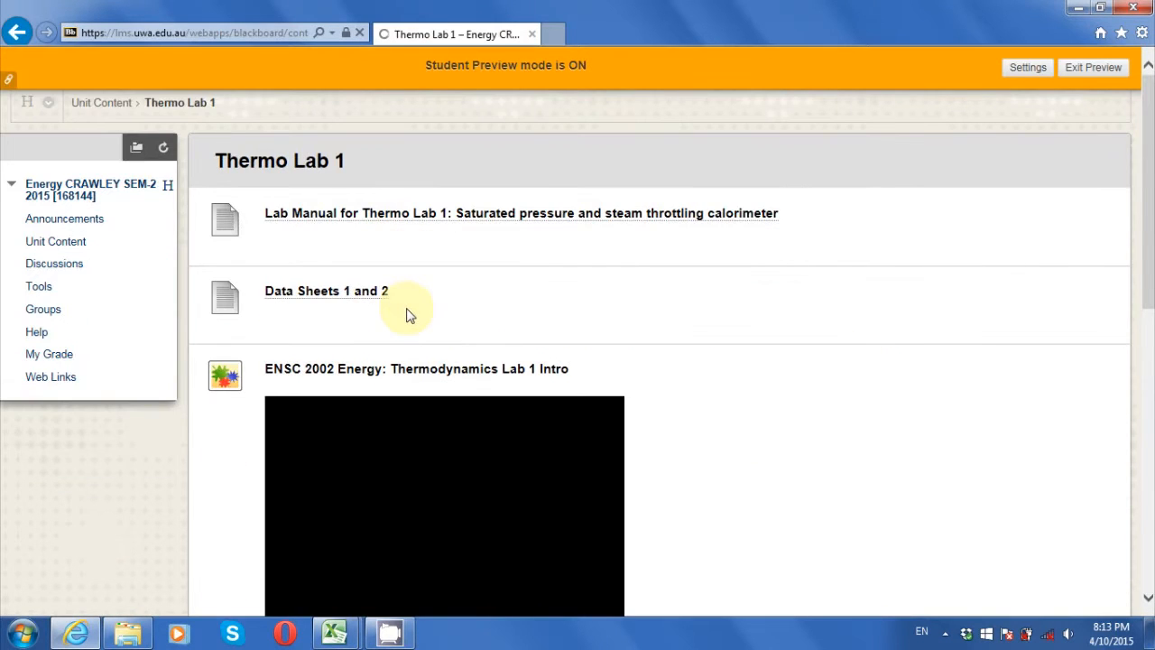
mouse_move(361, 296)
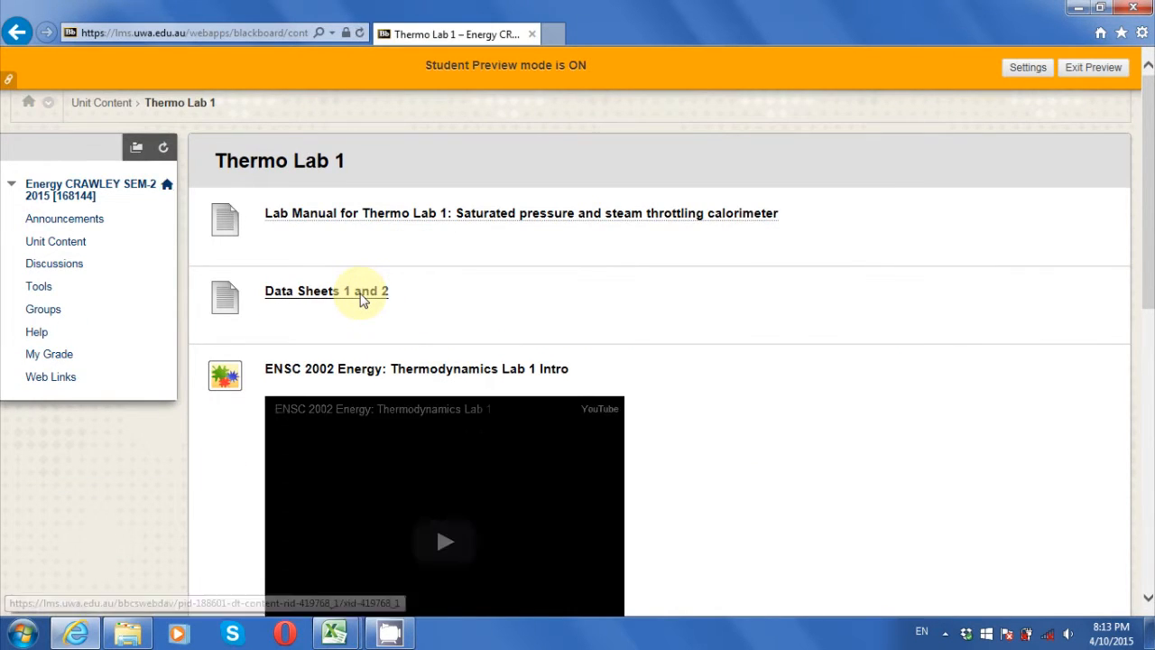
right_click(361, 291)
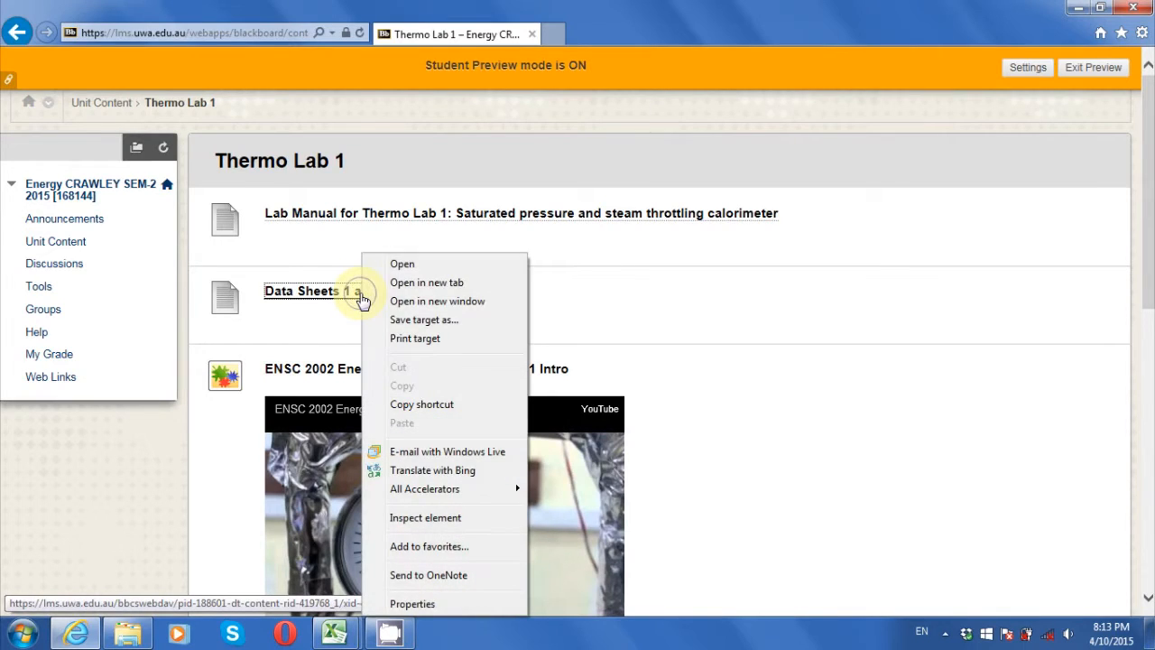
mouse_move(424, 319)
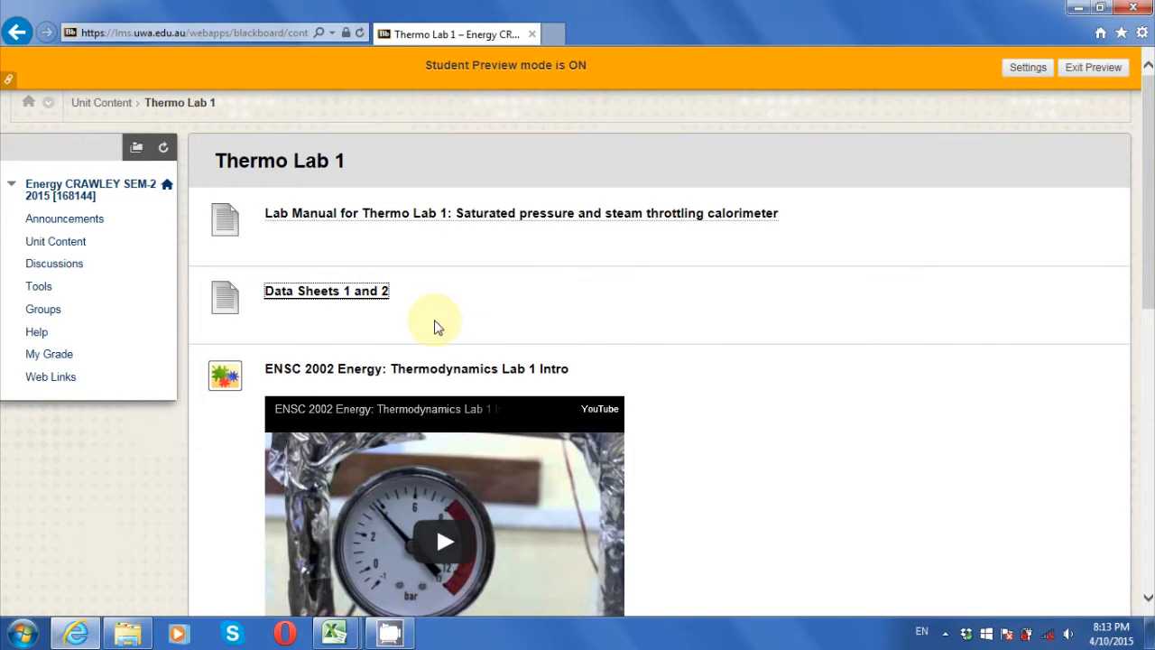
left_click(325, 290)
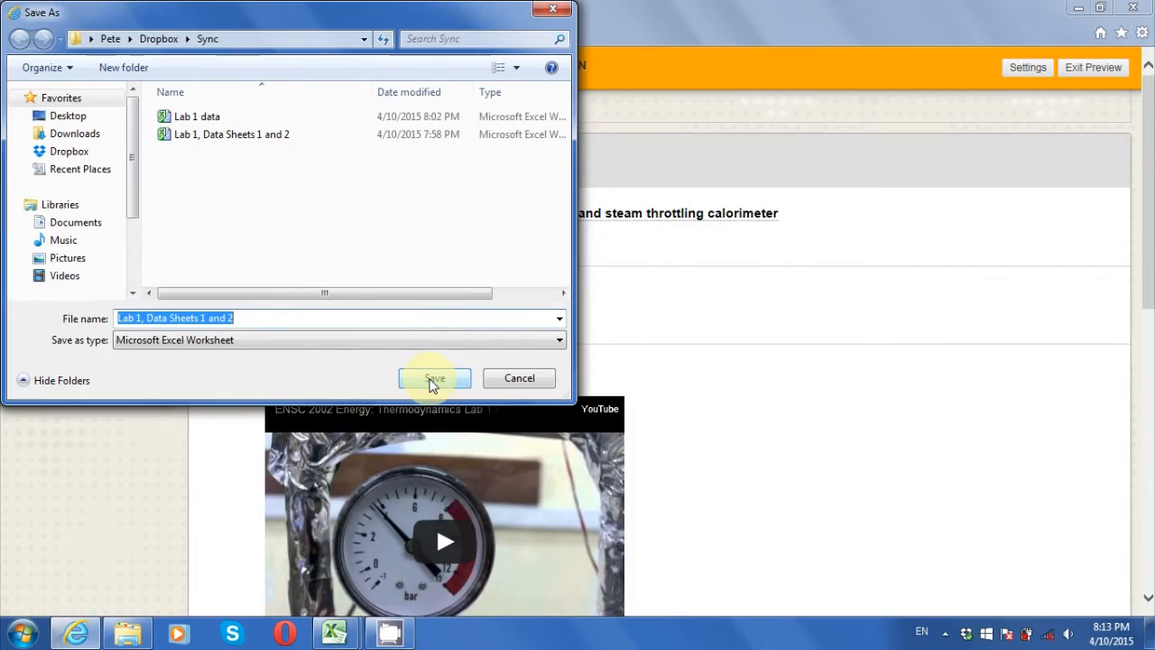
left_click(435, 378)
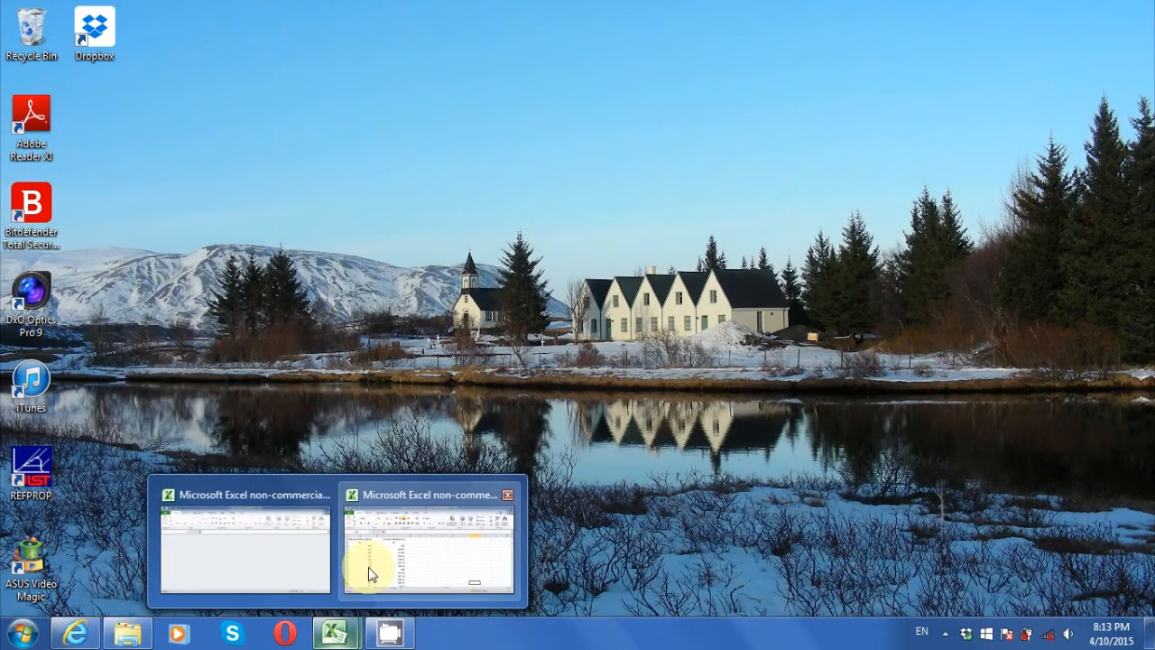
Step: Review the Data Sheet 2 temperature table and the Data Sheet 1 resistance table
left_click(428, 542)
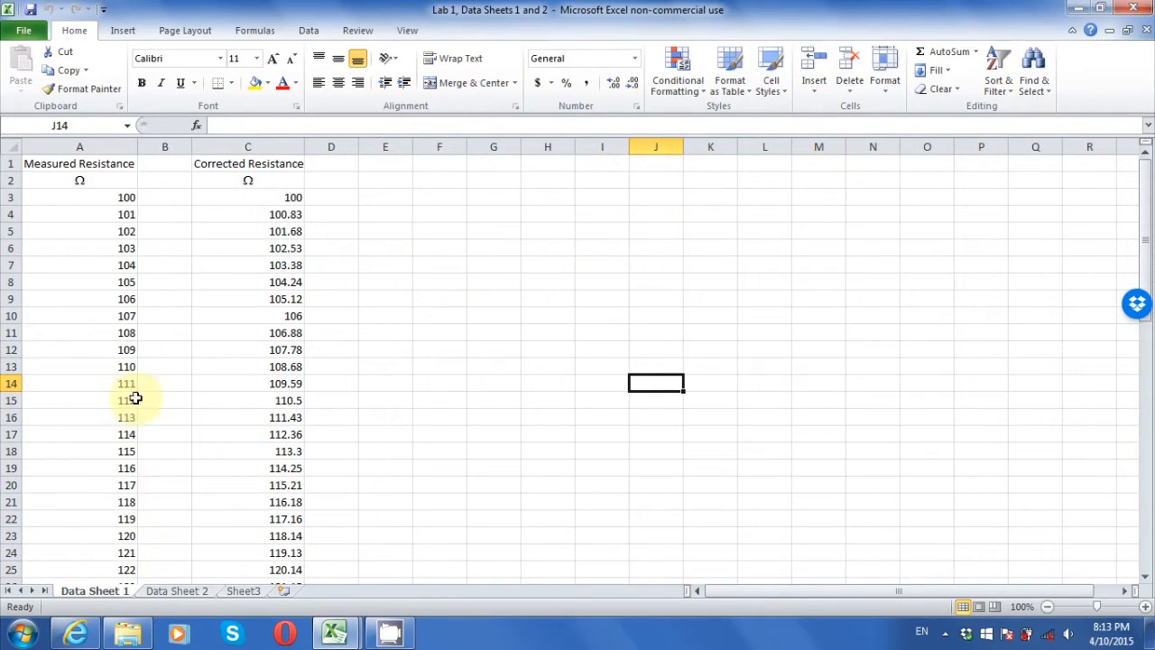
scroll("down", 3)
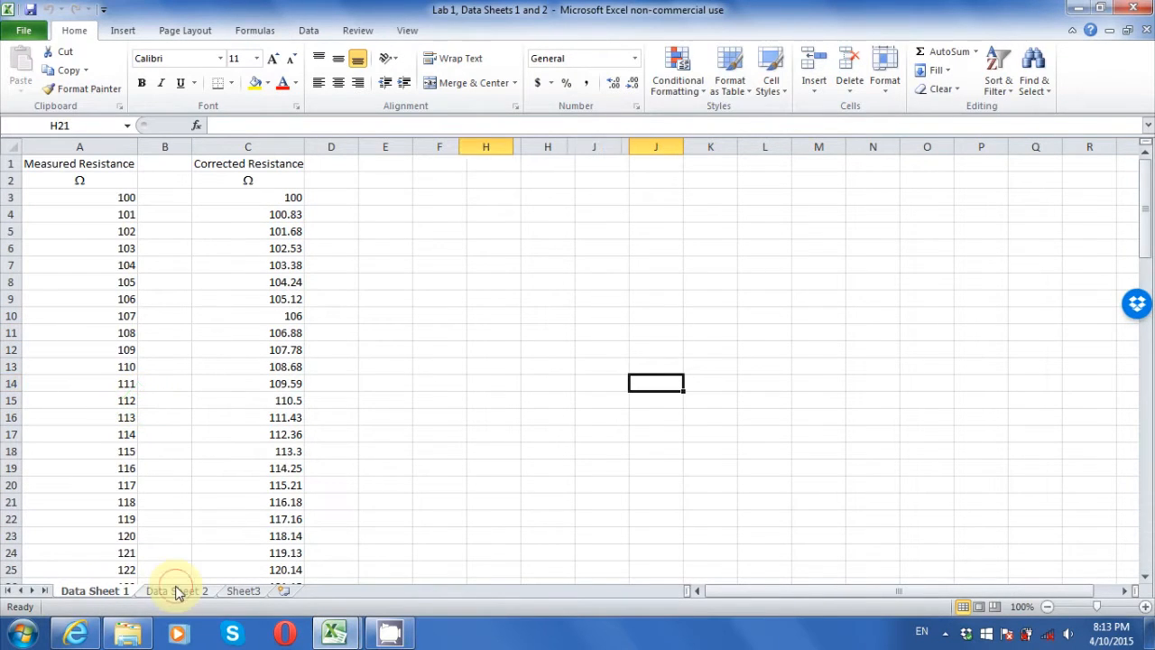
left_click(177, 590)
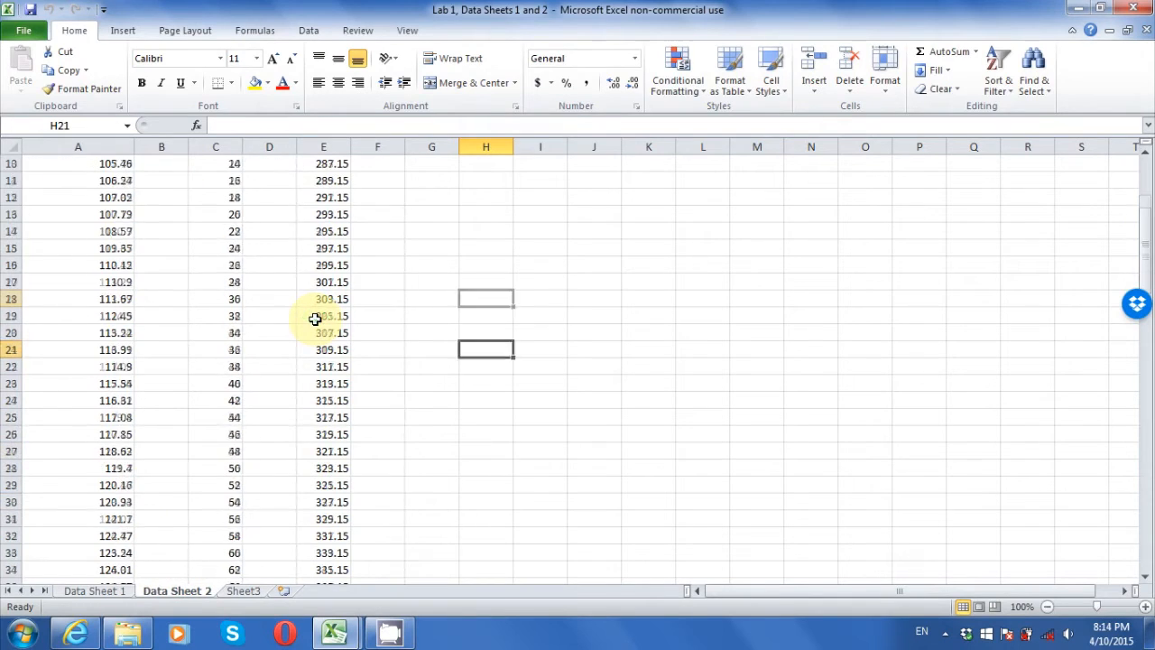
scroll("down", 3)
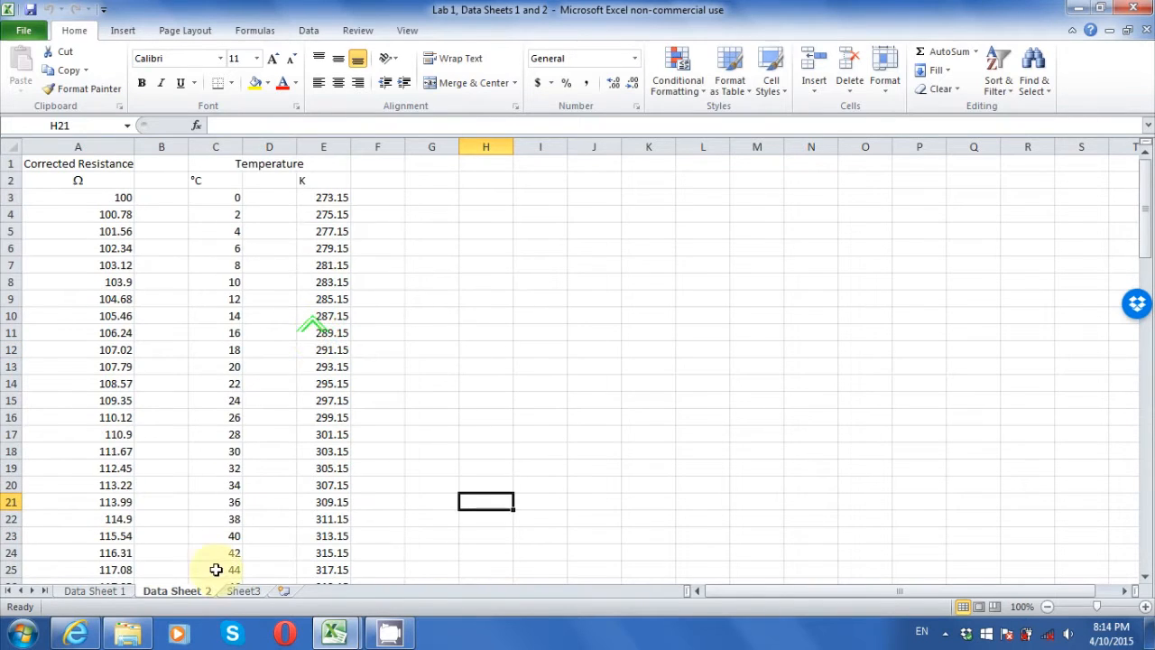
left_click(94, 590)
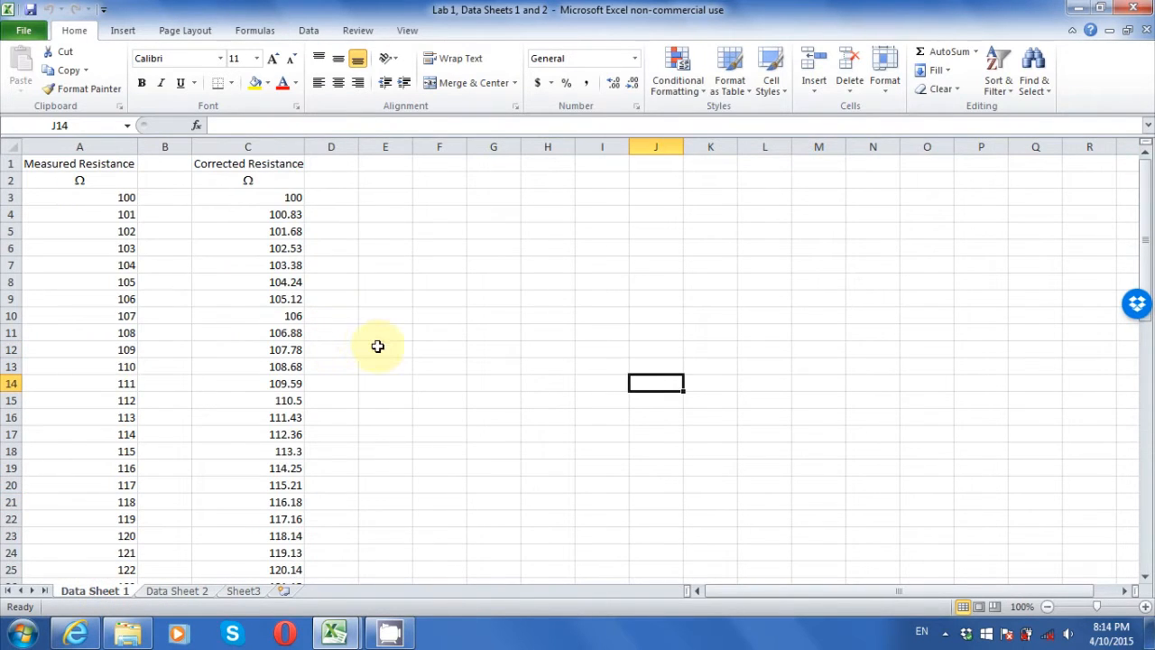
scroll("down", 3)
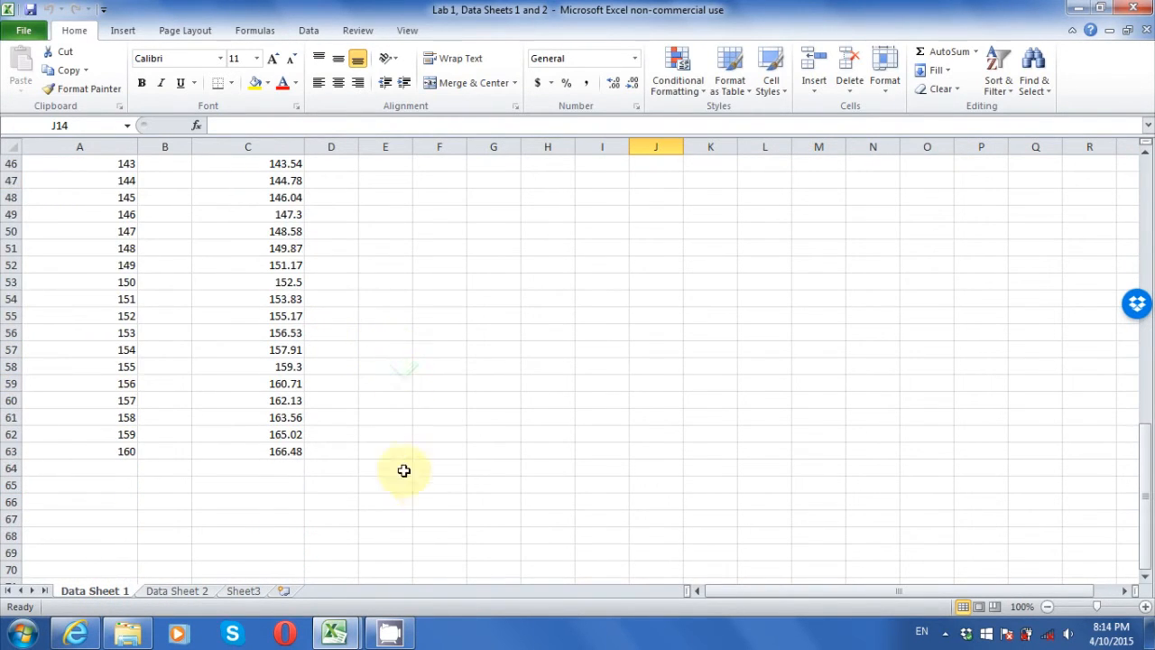
Step: Enter =(158.1-A61)/(A62-A61)*(C62-C61)+C61 in E61, returning 163.706
left_click(386, 416)
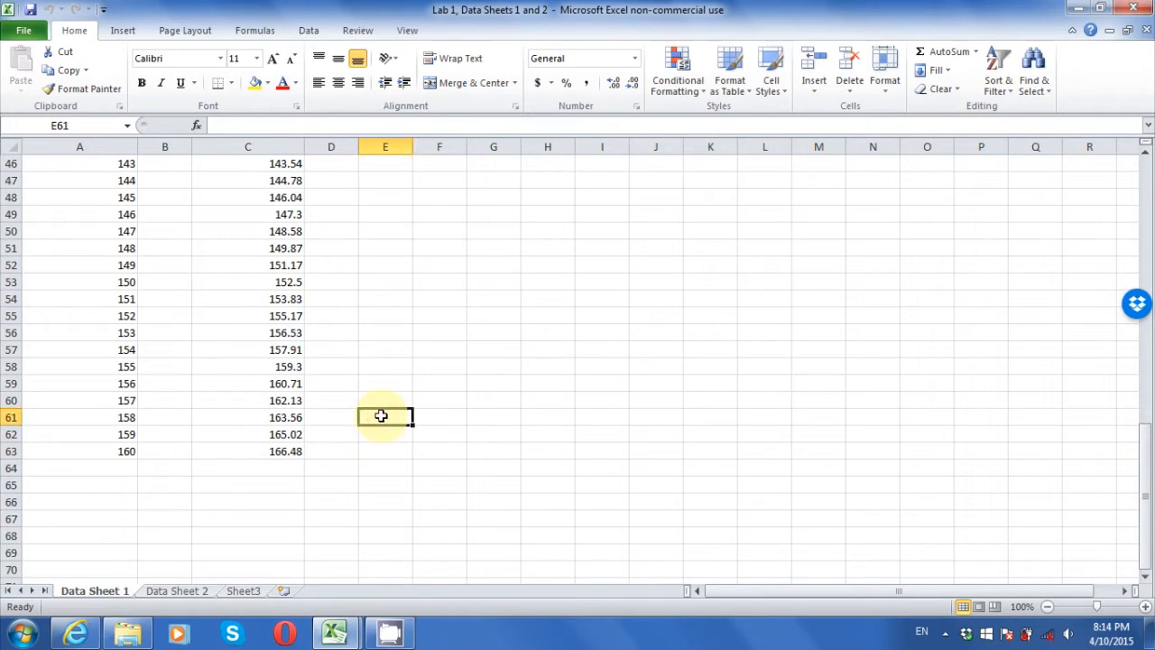
type("=(")
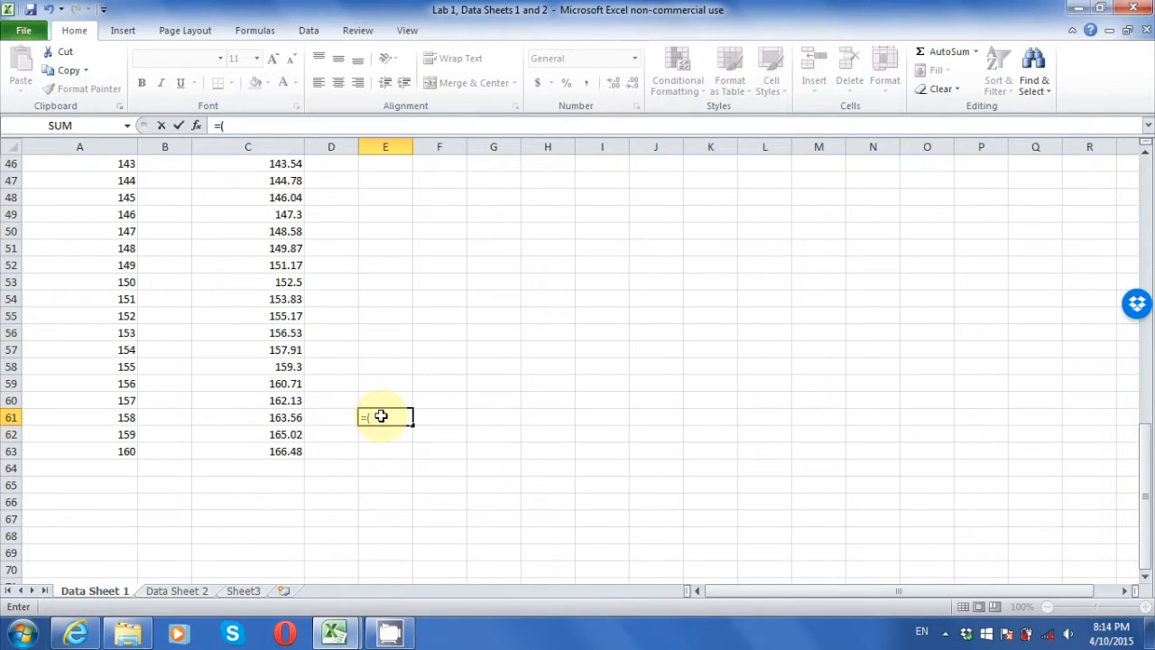
type("158")
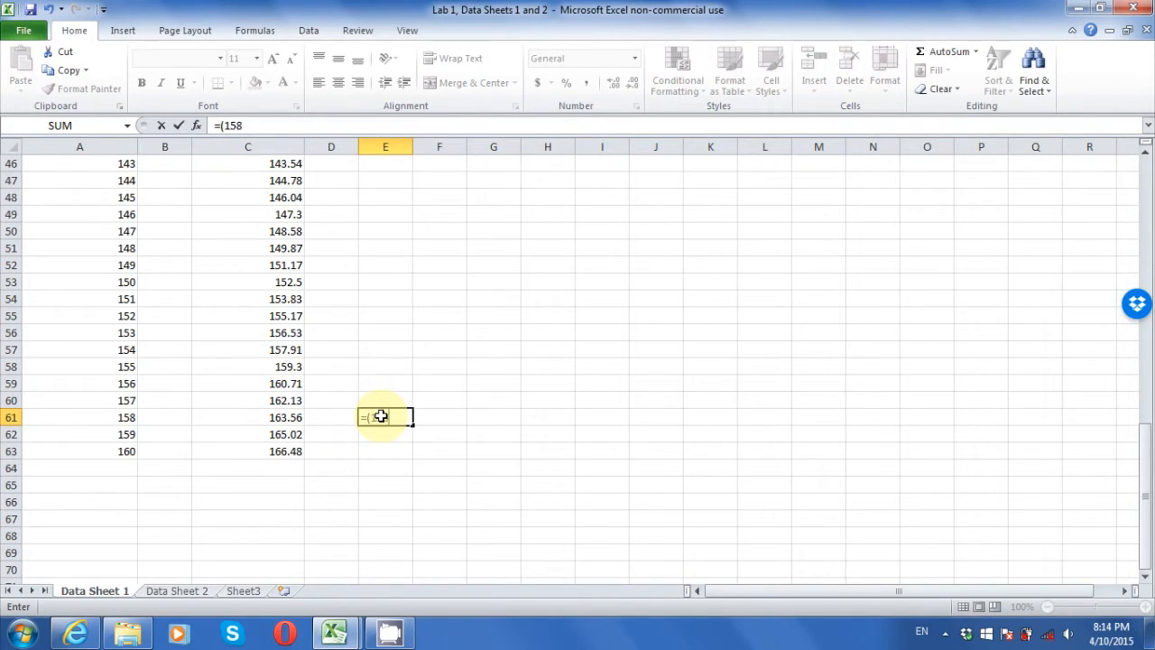
type(".1-A61")
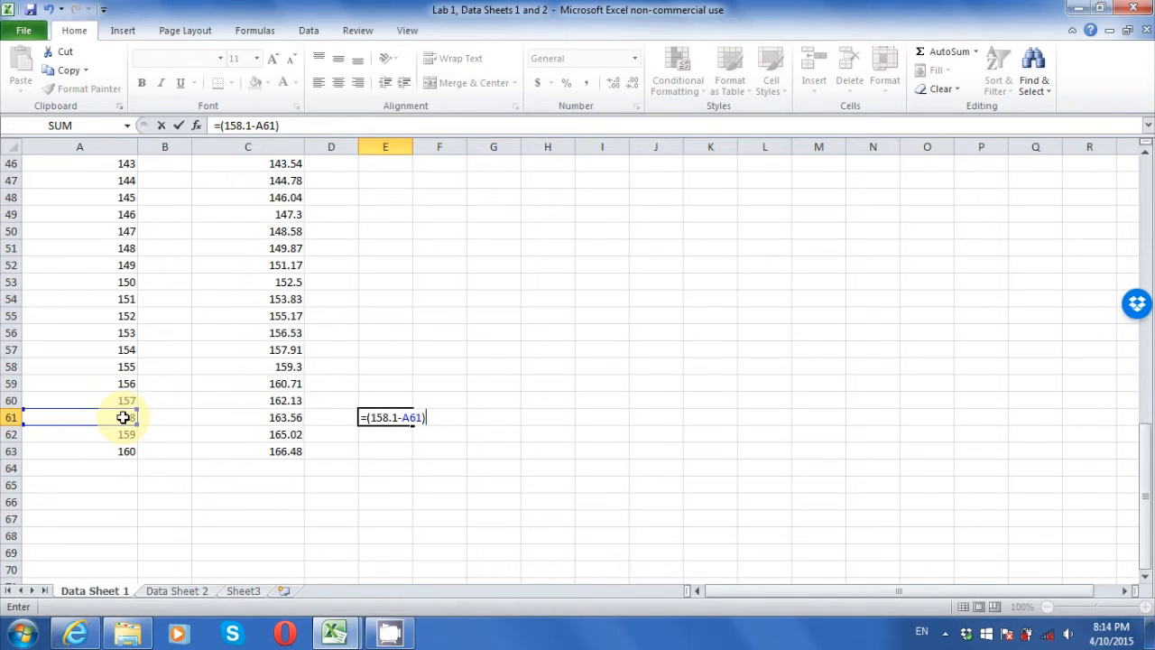
type("/")
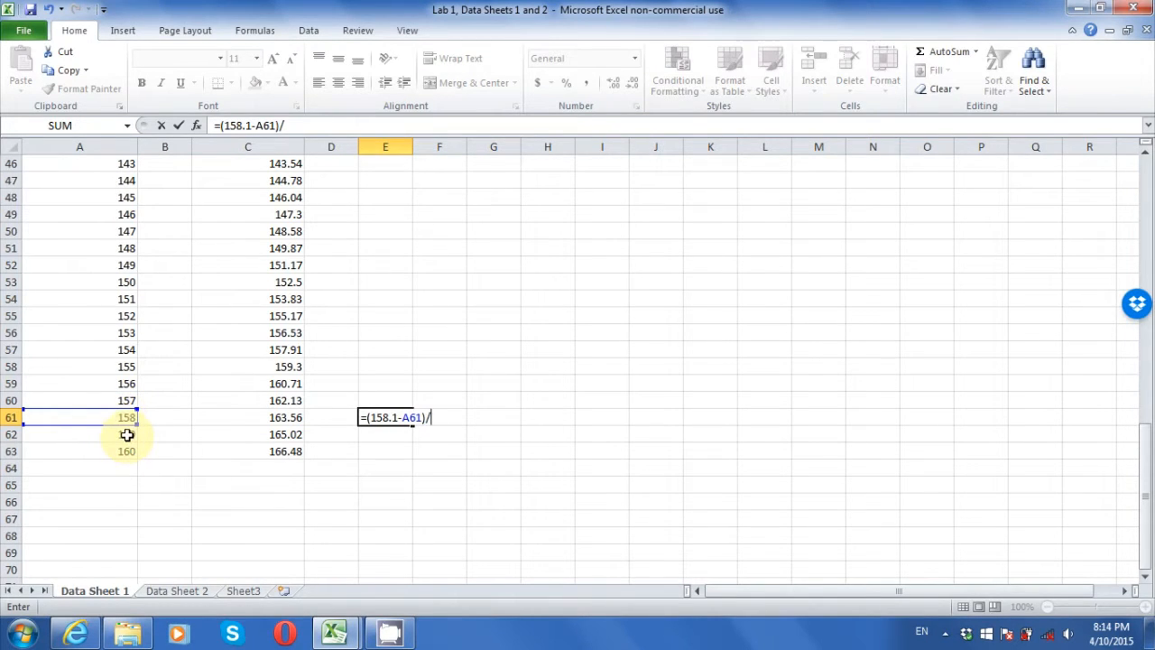
left_click(126, 434)
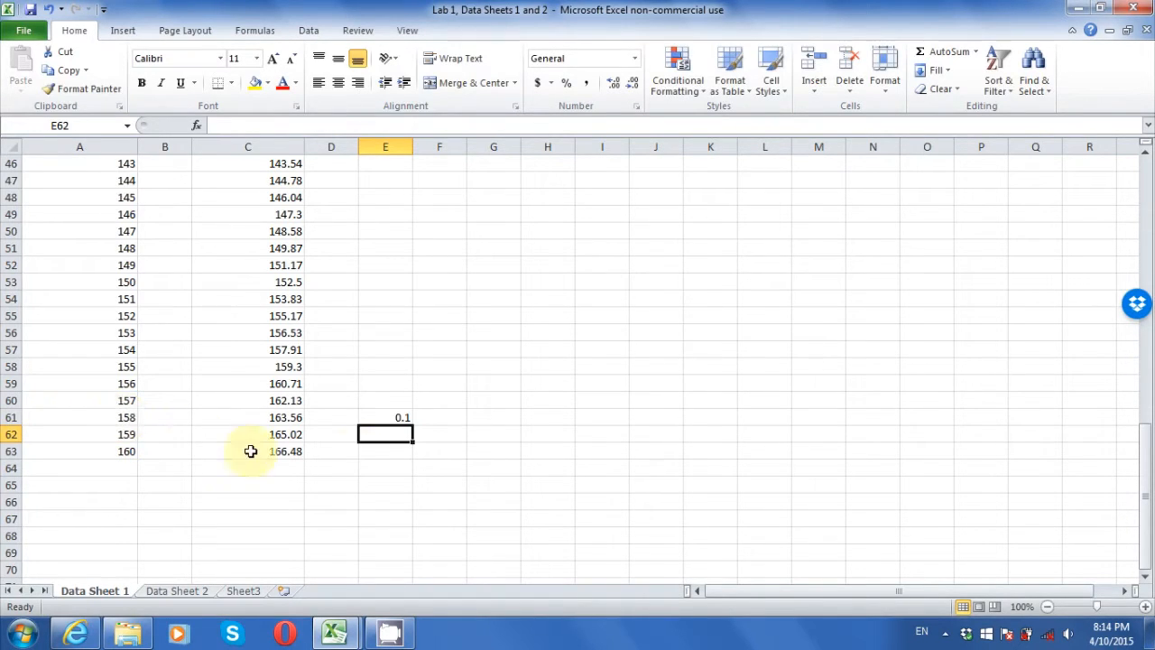
left_click(385, 417)
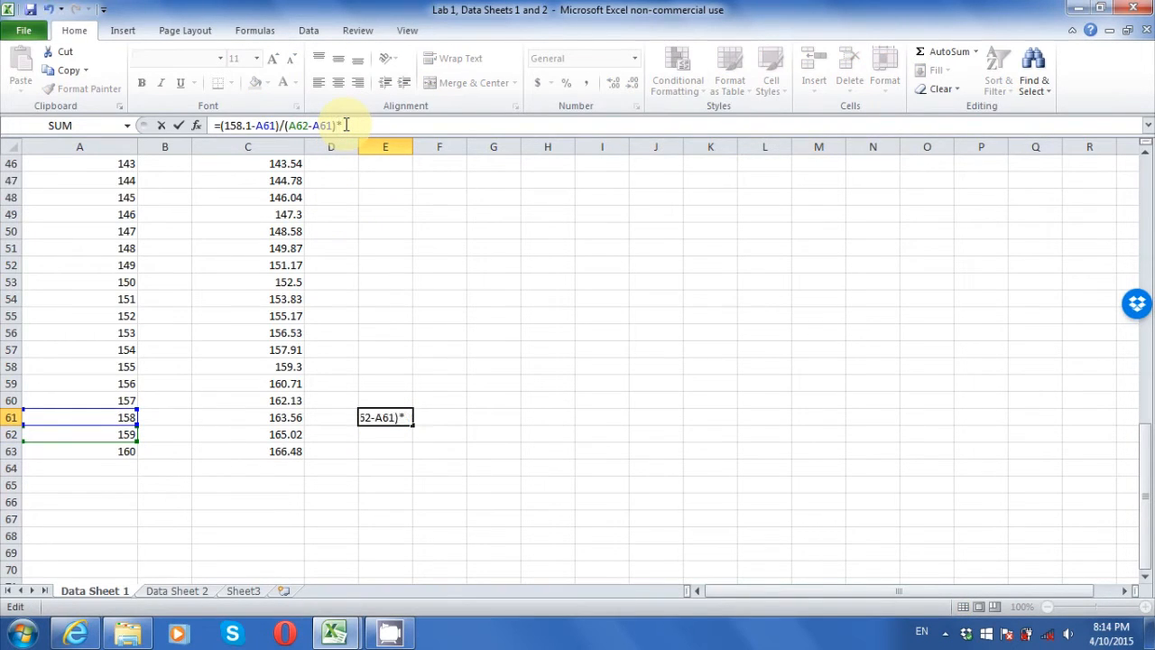
type("(")
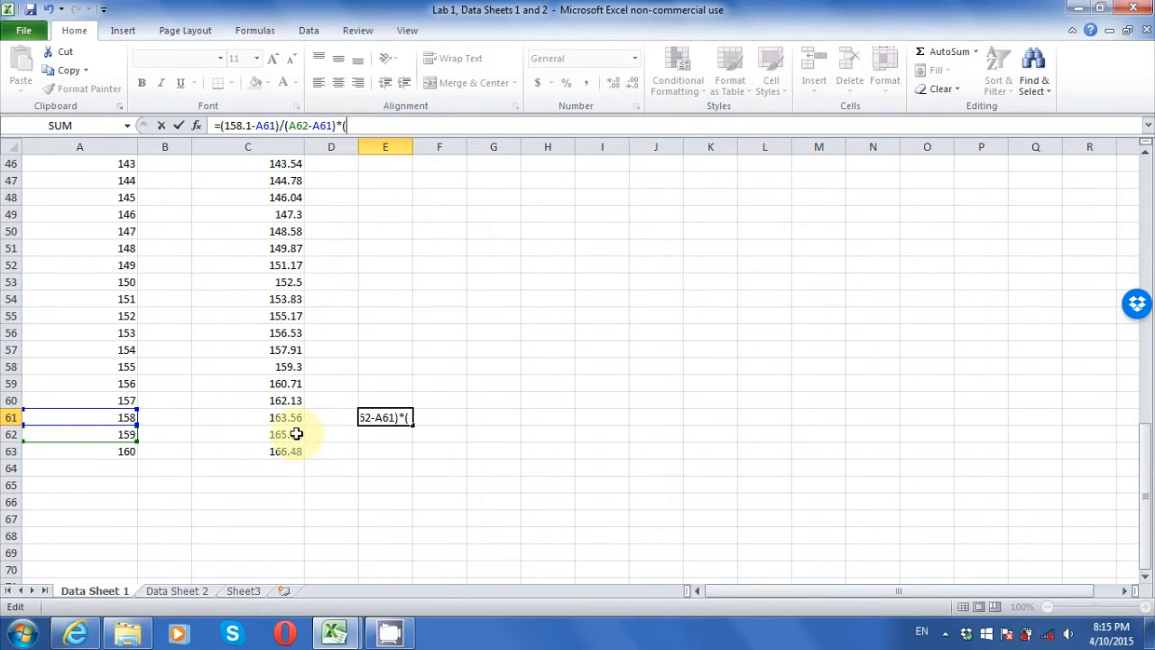
left_click(248, 434)
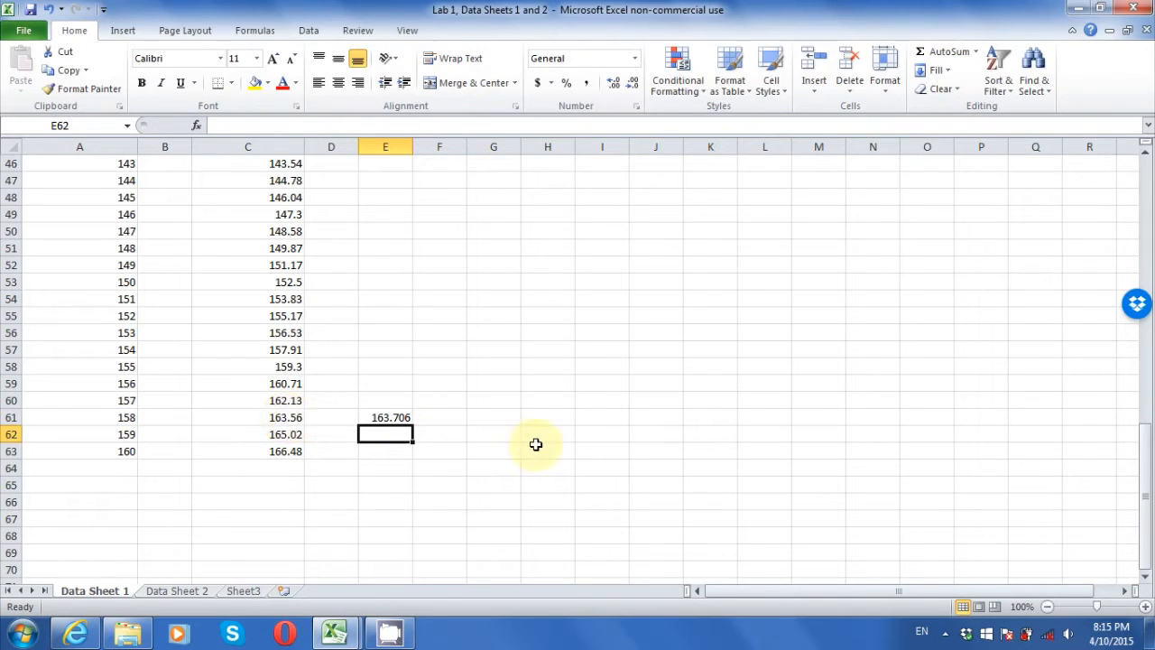
mouse_move(1060, 99)
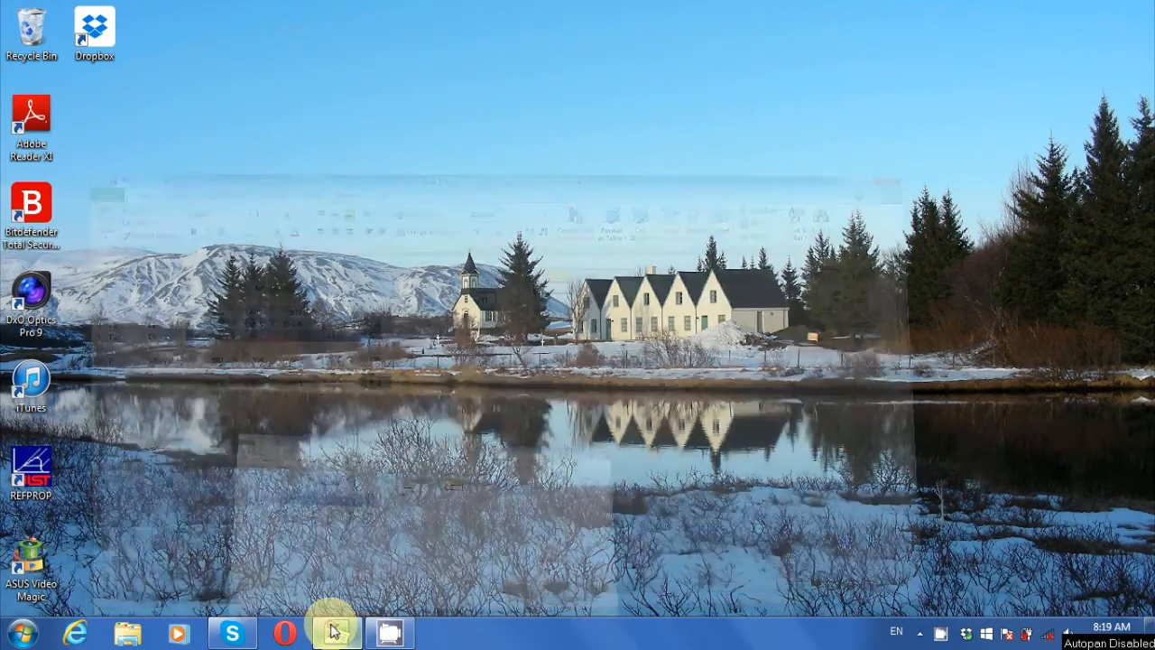
Step: On Sheet2 of Lab 1 data, type label a in L1 and p0 in L2
left_click(335, 632)
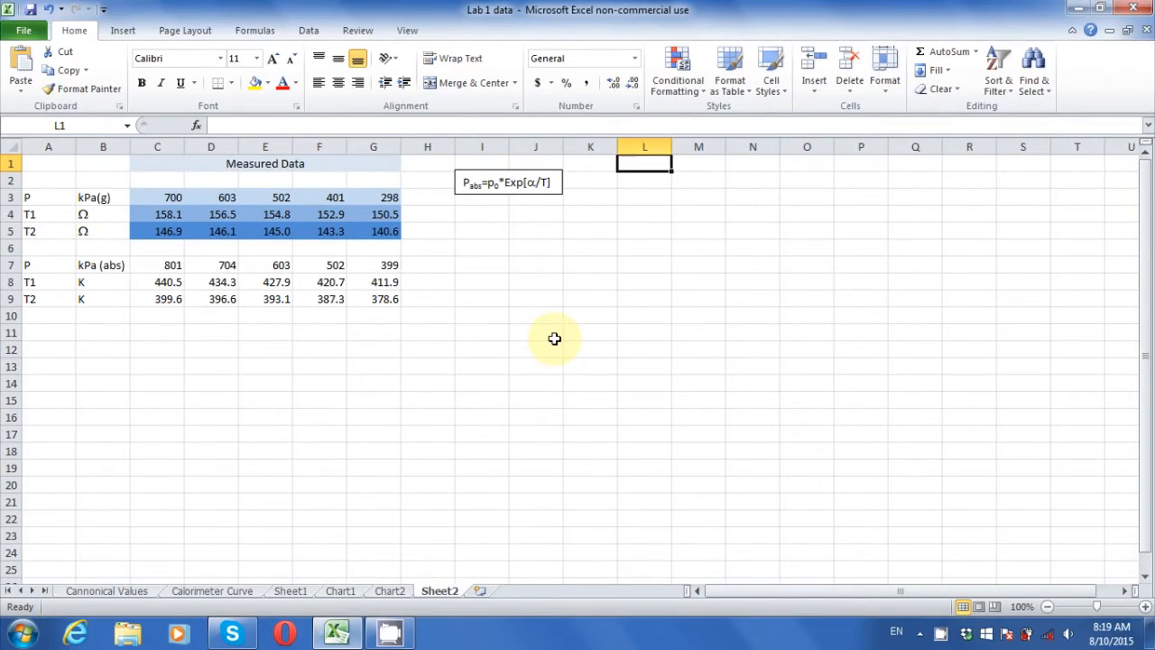
type("a")
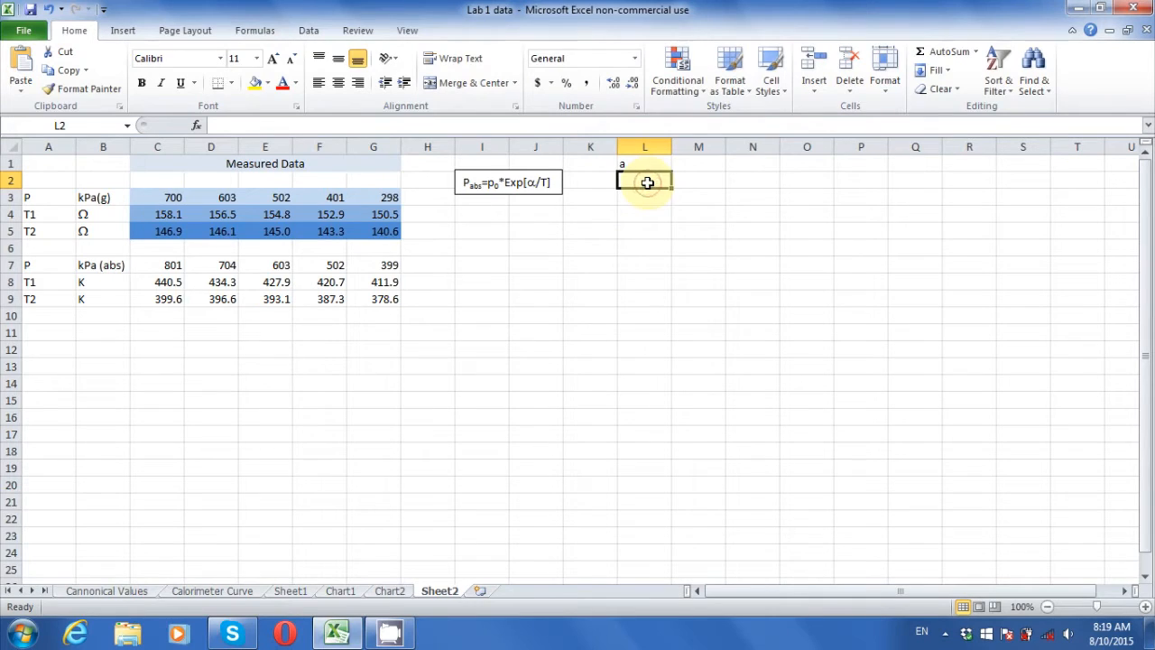
type("p0")
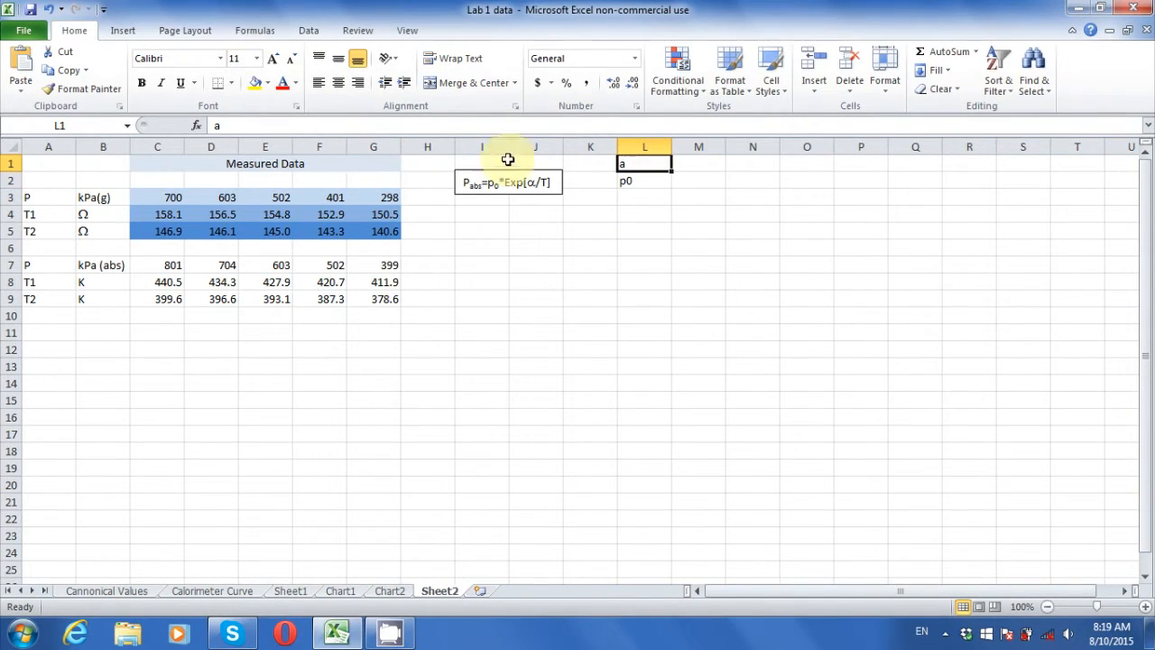
Step: Show label a as α in Symbol font and subscript the 0 in p0
double_click(644, 163)
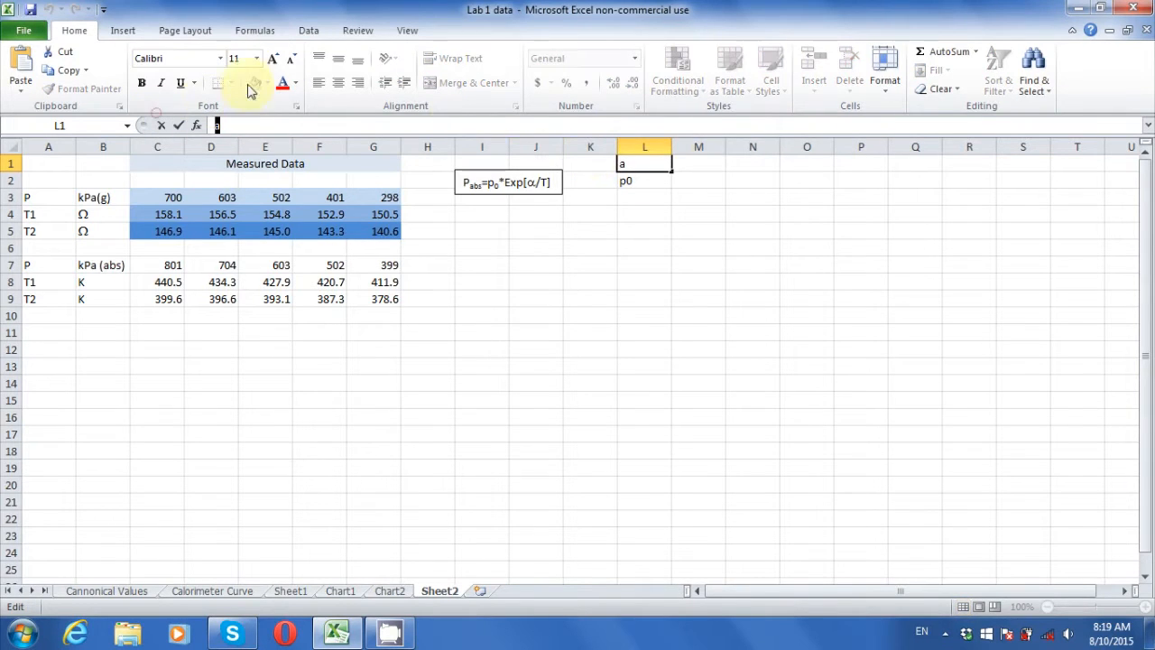
left_click(218, 58)
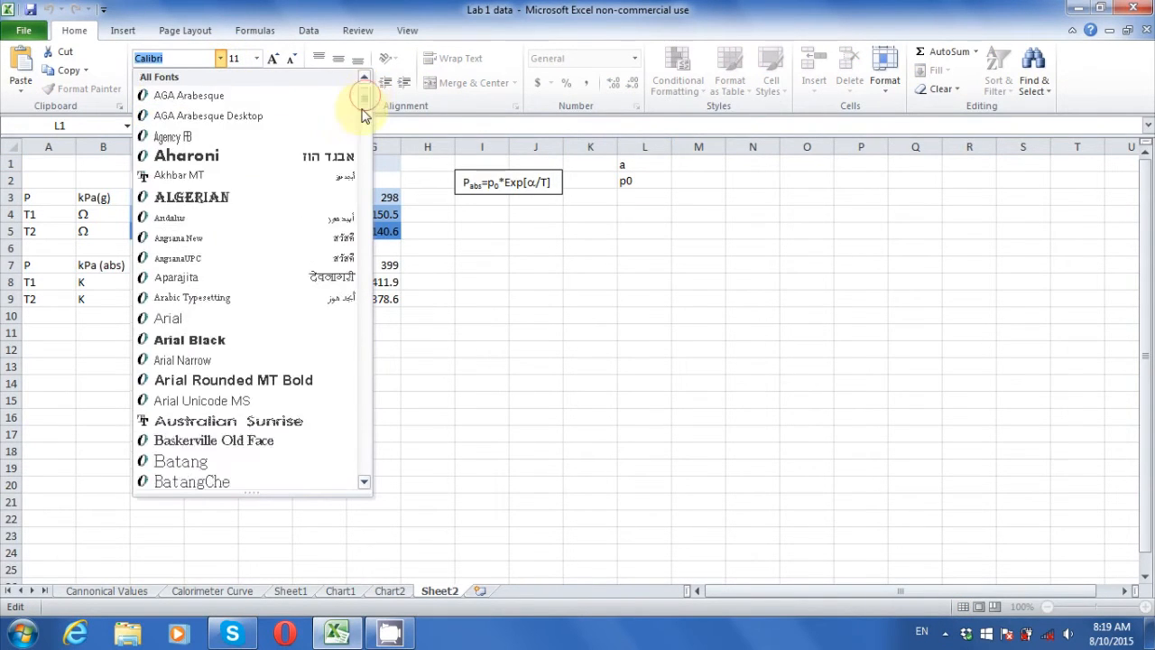
scroll("down", 3)
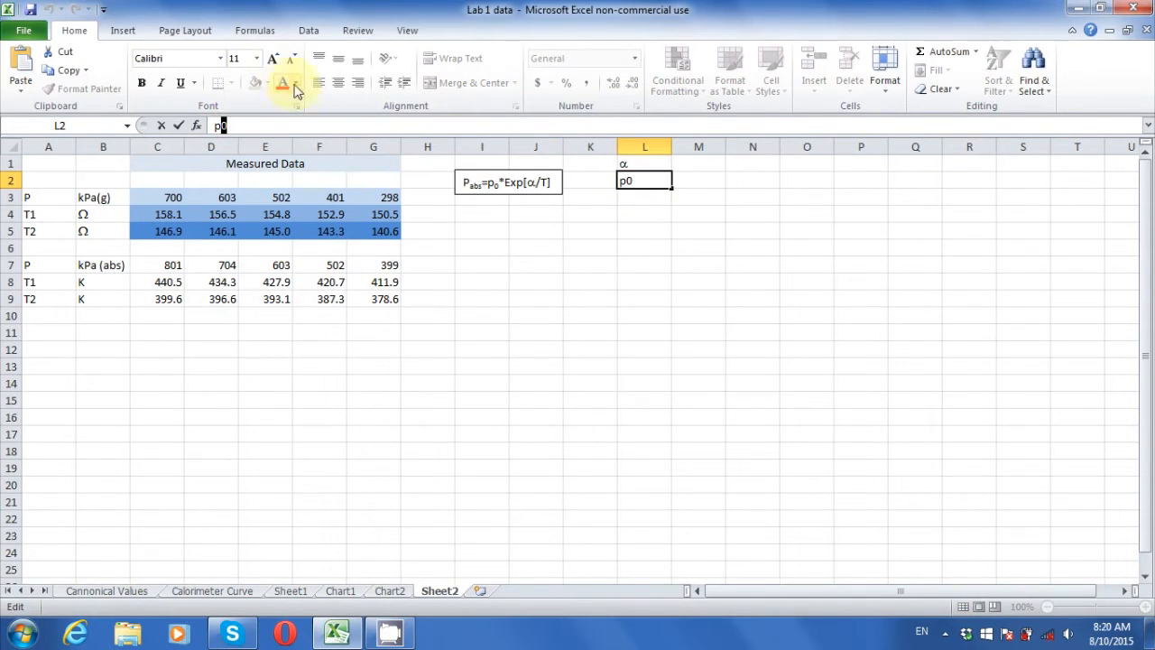
left_click(297, 91)
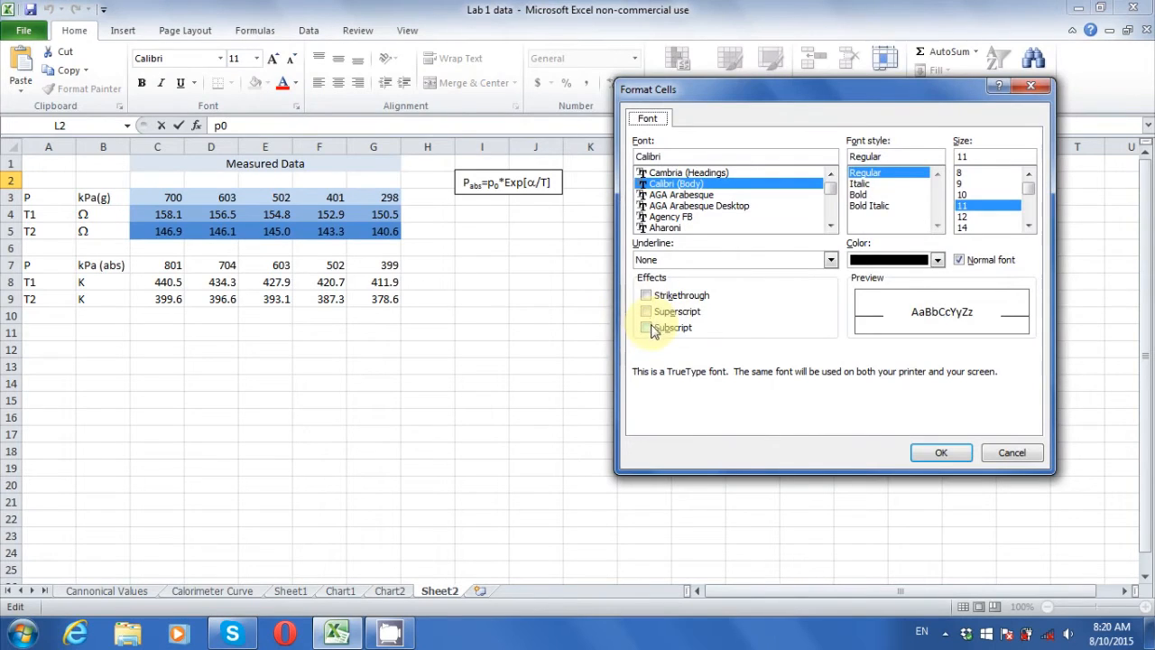
left_click(646, 327)
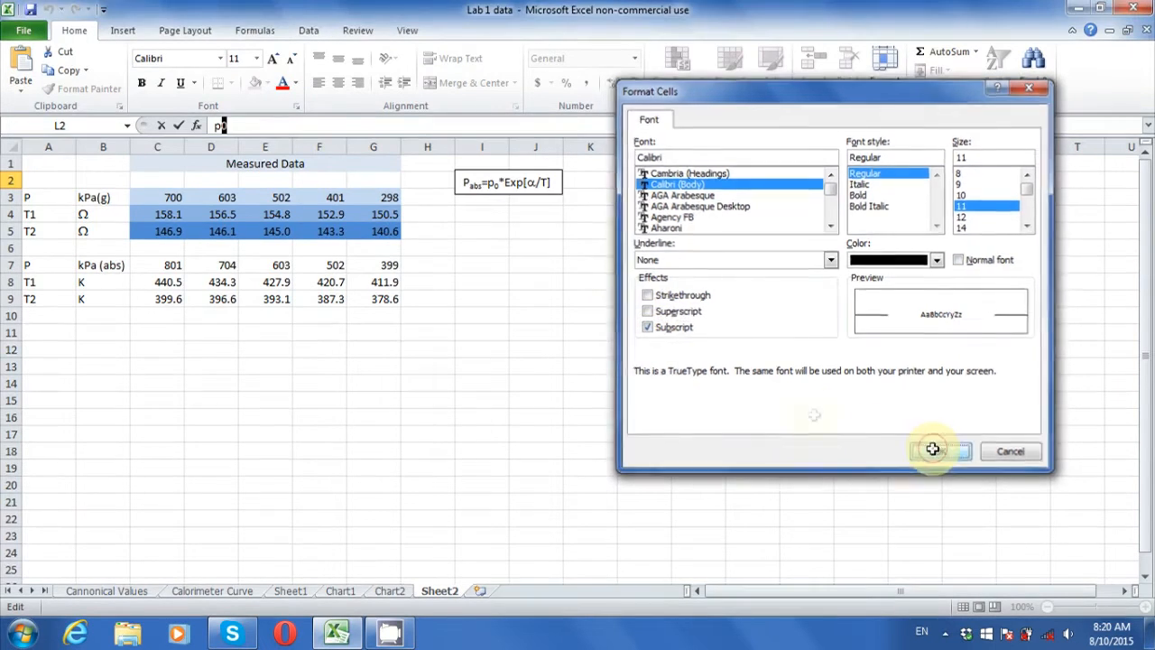
left_click(939, 451)
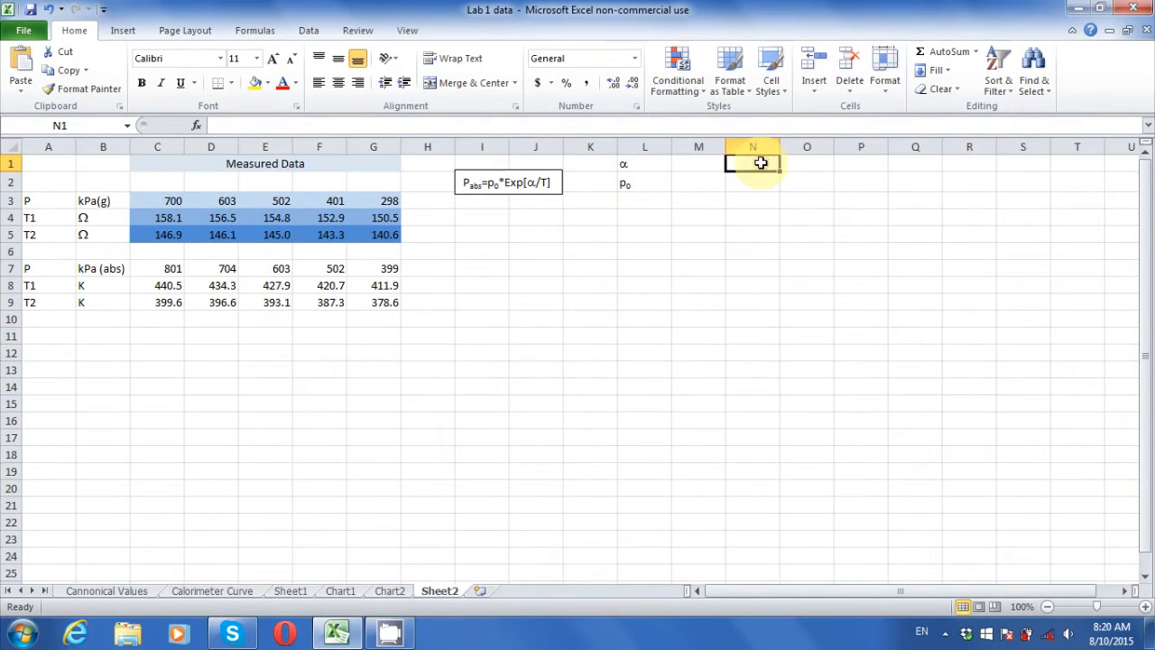
Step: Add units K in N1 and kPa in N2
type("K")
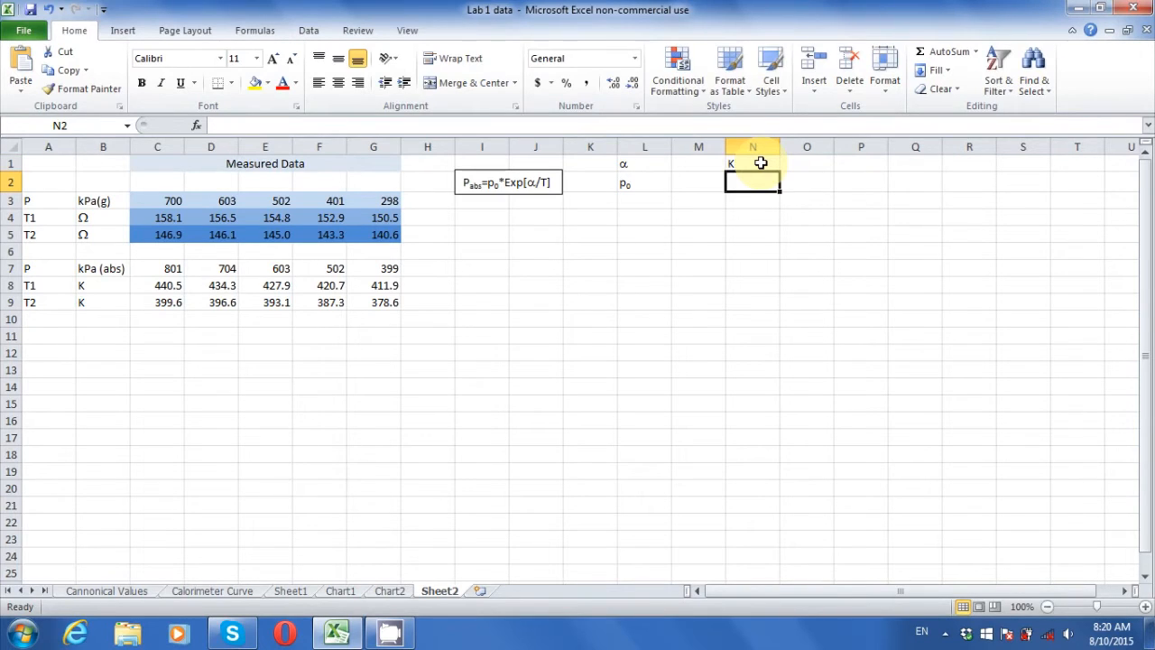
type("k")
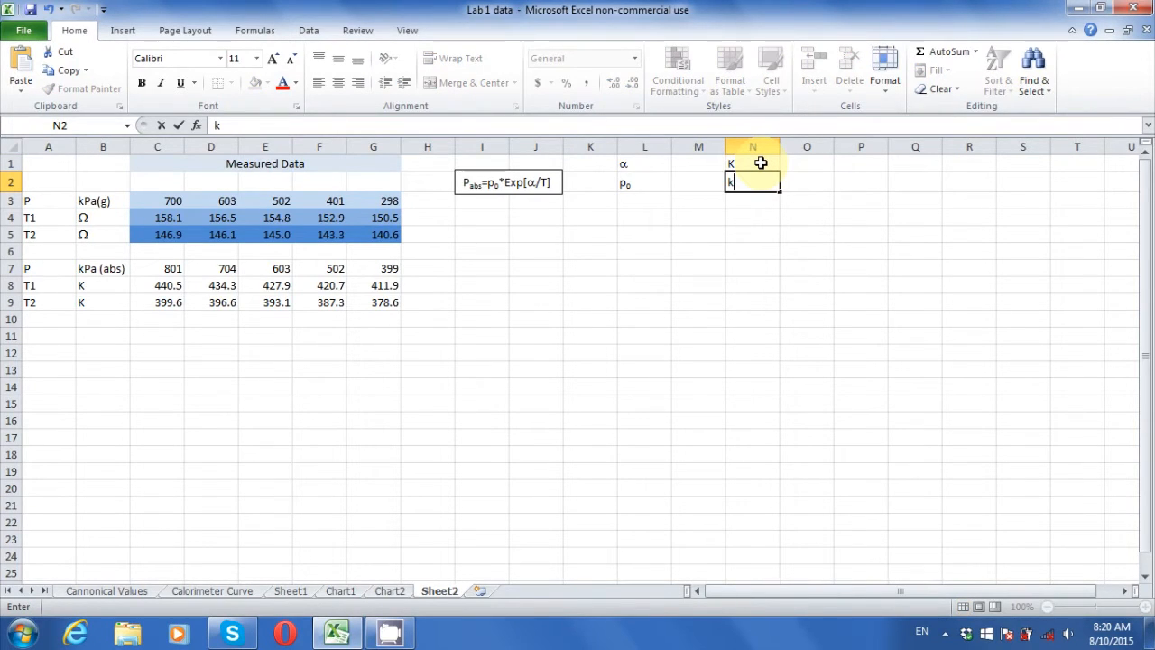
type("Pa")
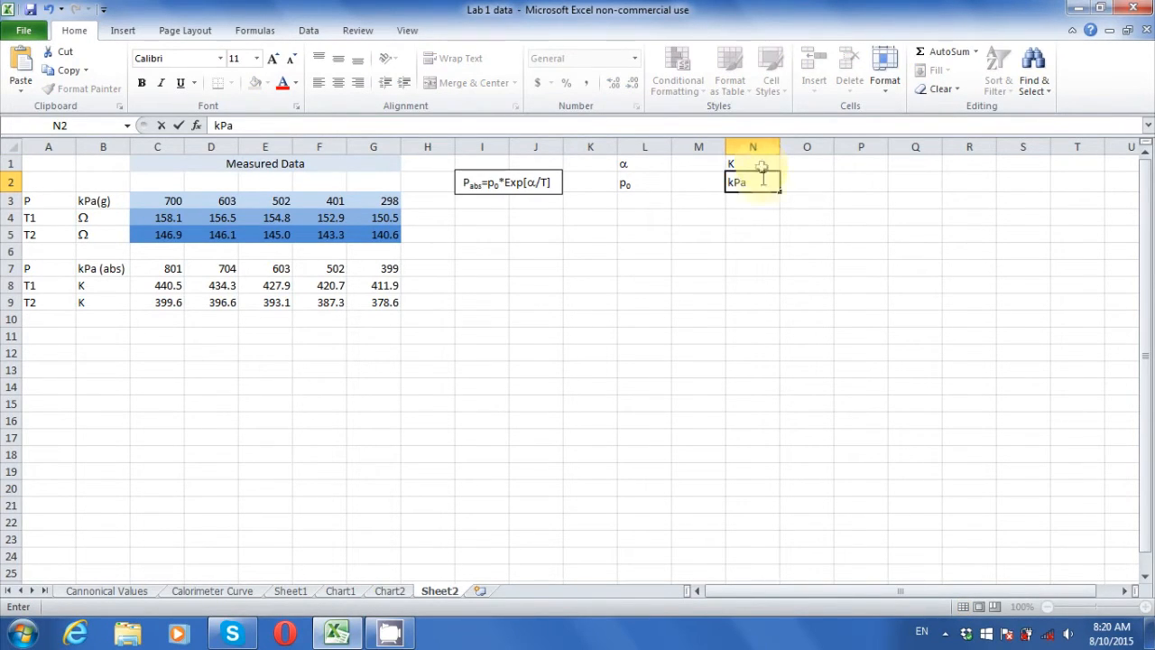
left_click(699, 164)
type("1")
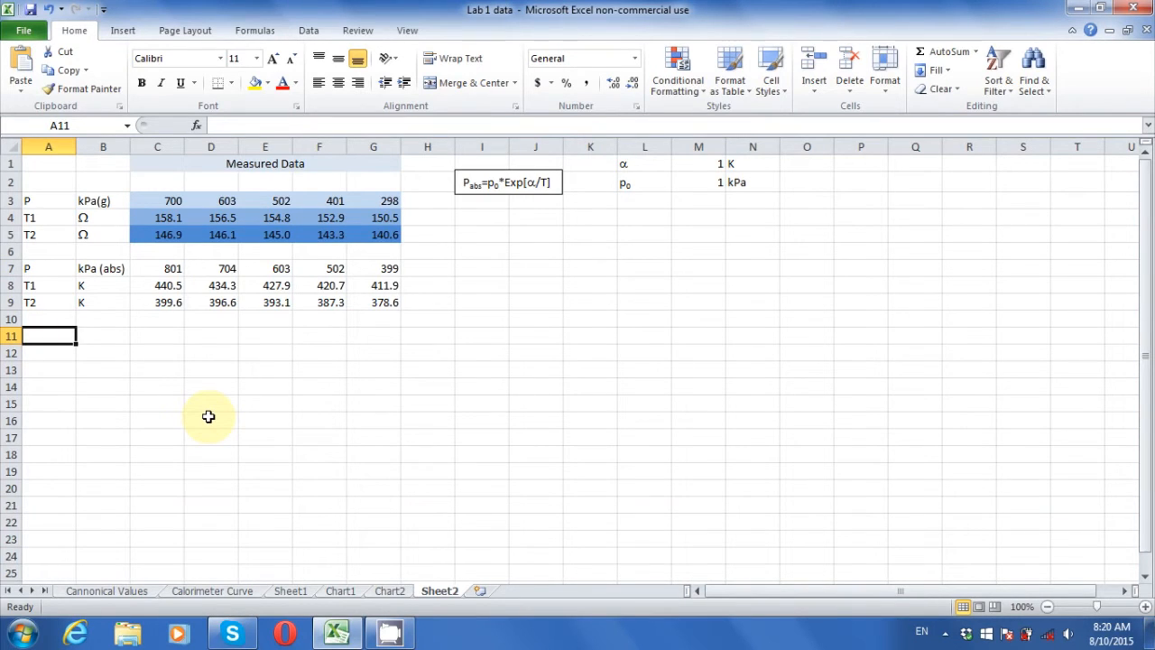
Step: Type the Pcalc row label text with kPa and abs
type("P")
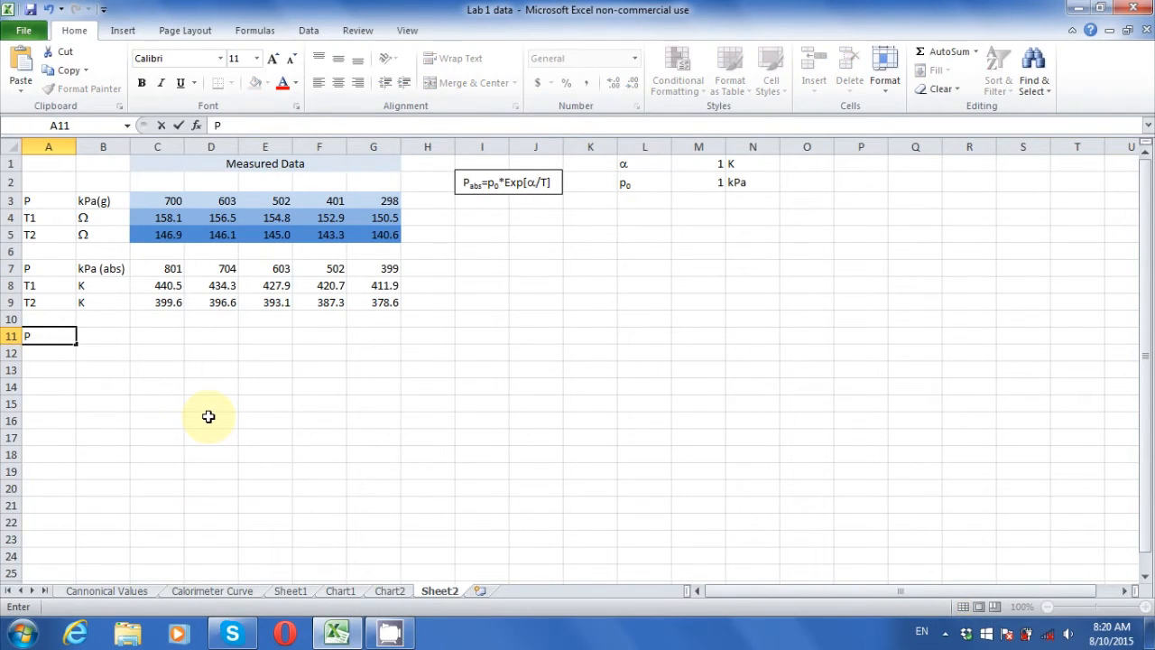
type("calc")
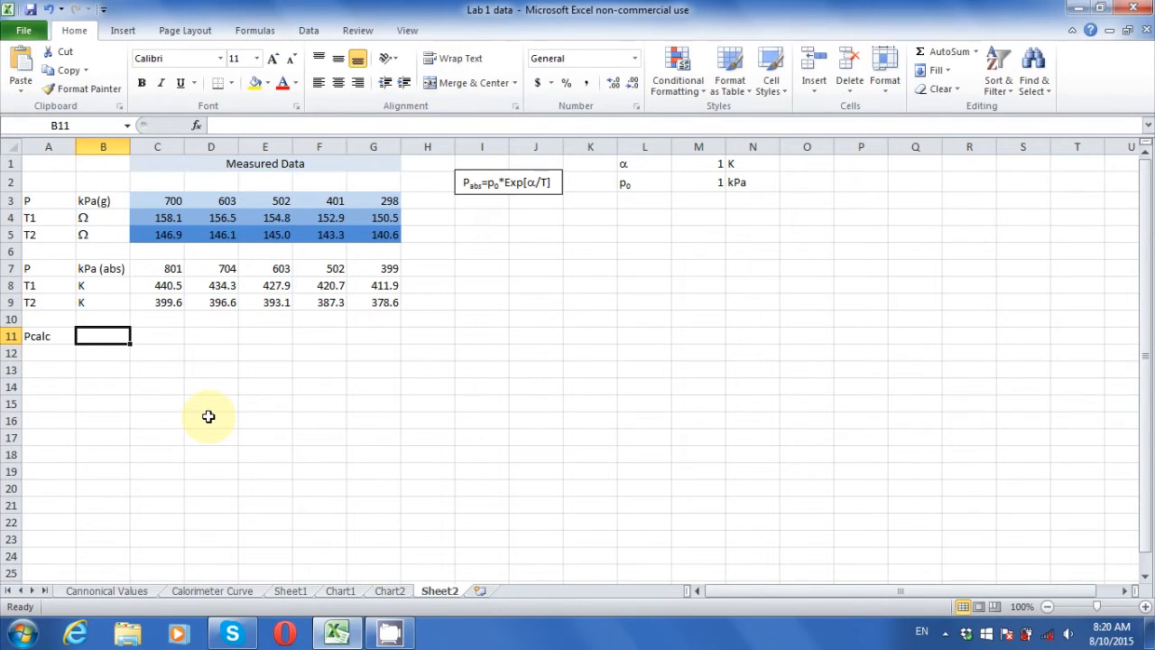
type("kPa")
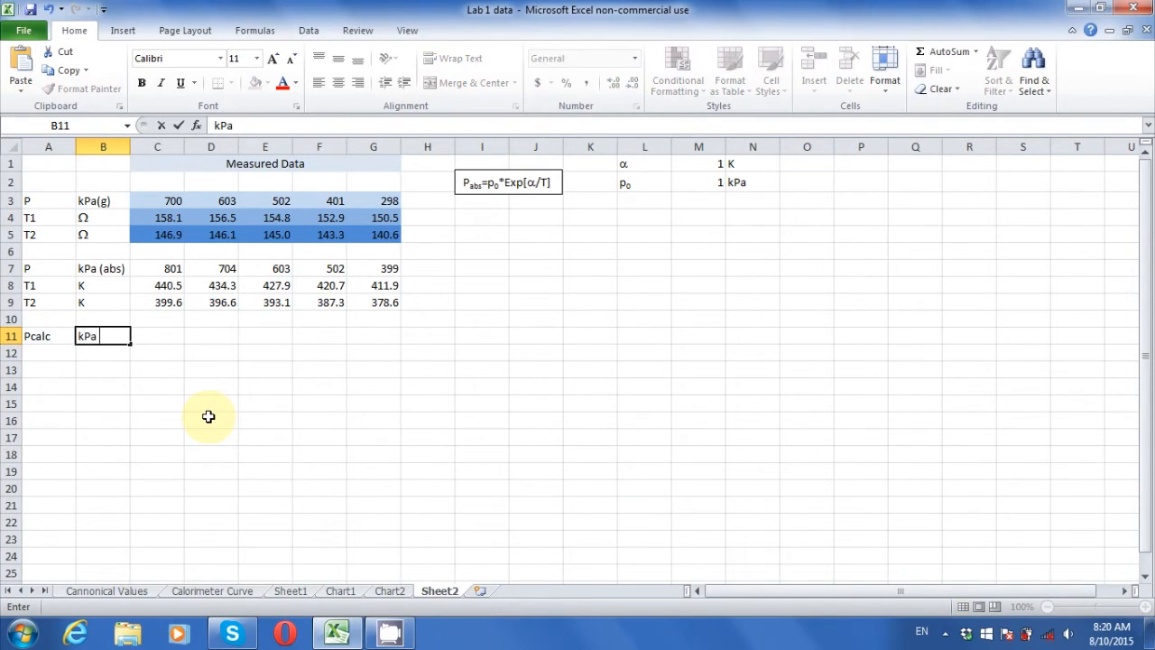
type("abs")
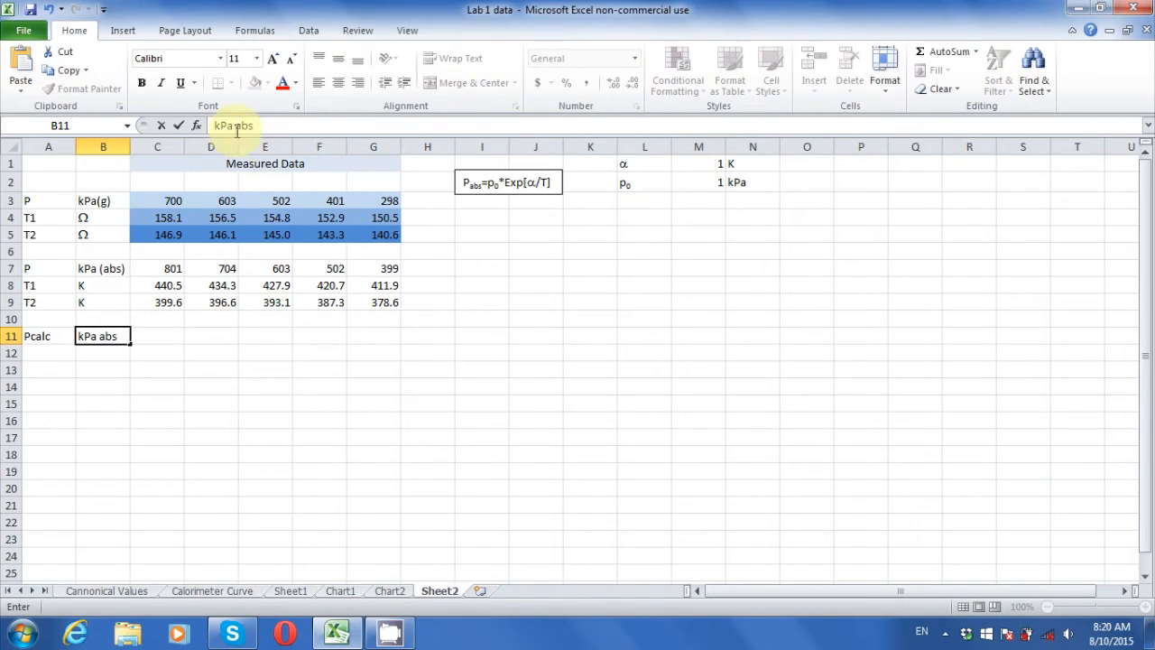
type("(")
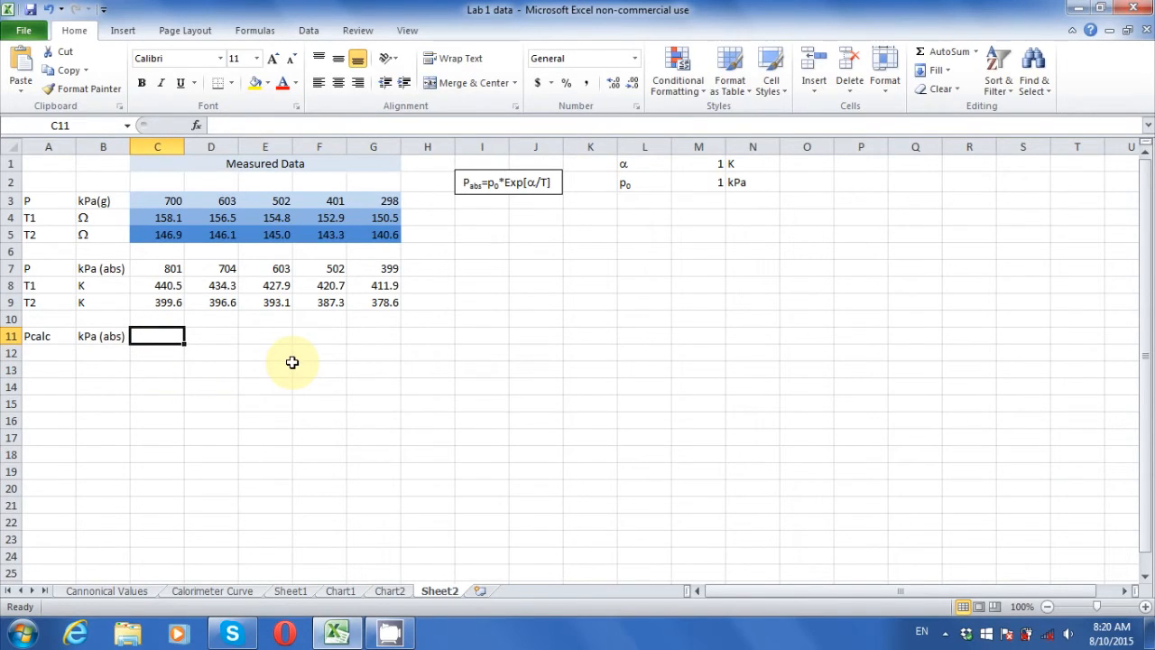
Step: Enter =$M$2*EXP($M$1/C8) in C11 and fill it across to G11
type("=")
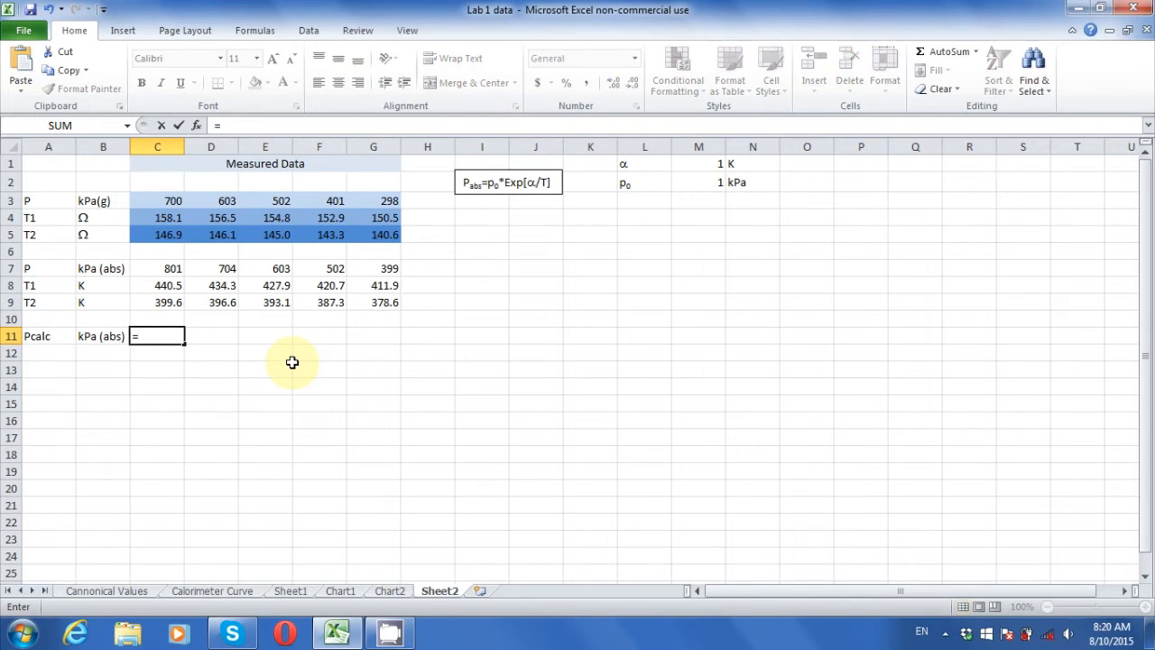
left_click(699, 183)
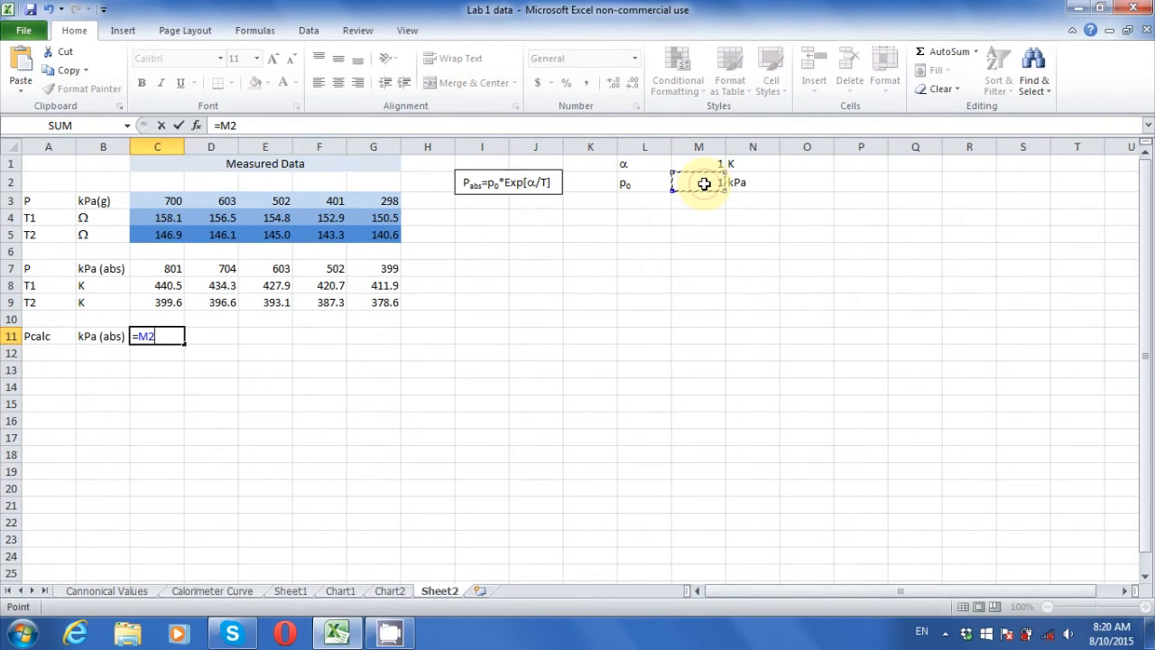
key("f4")
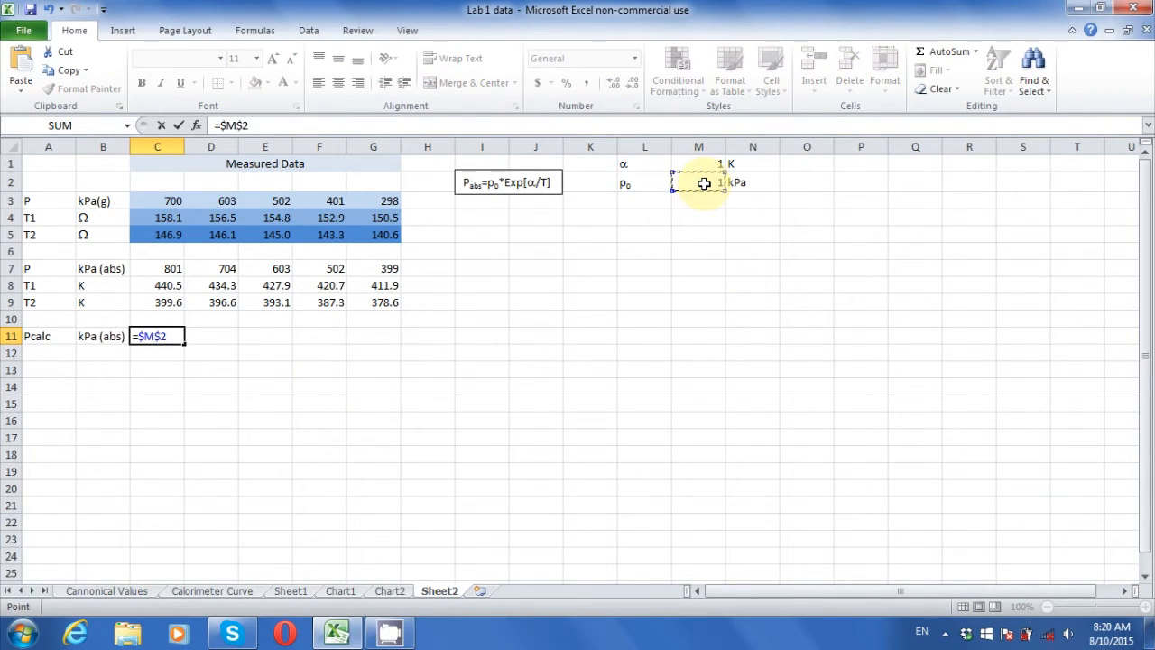
type("*EXP(")
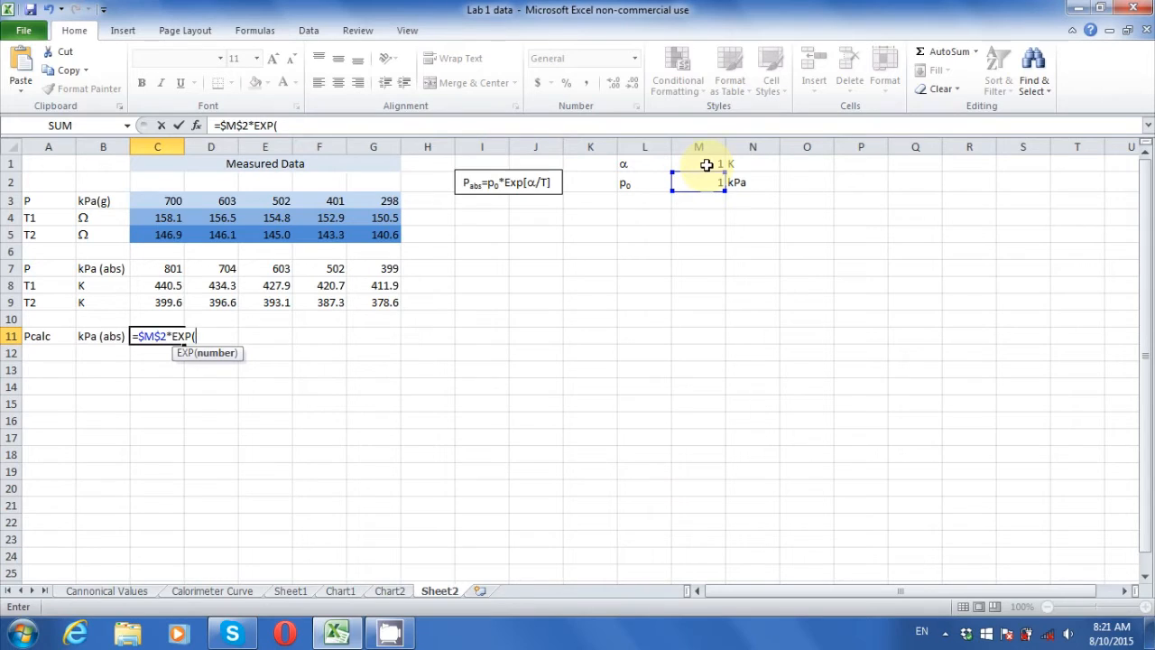
left_click(697, 163)
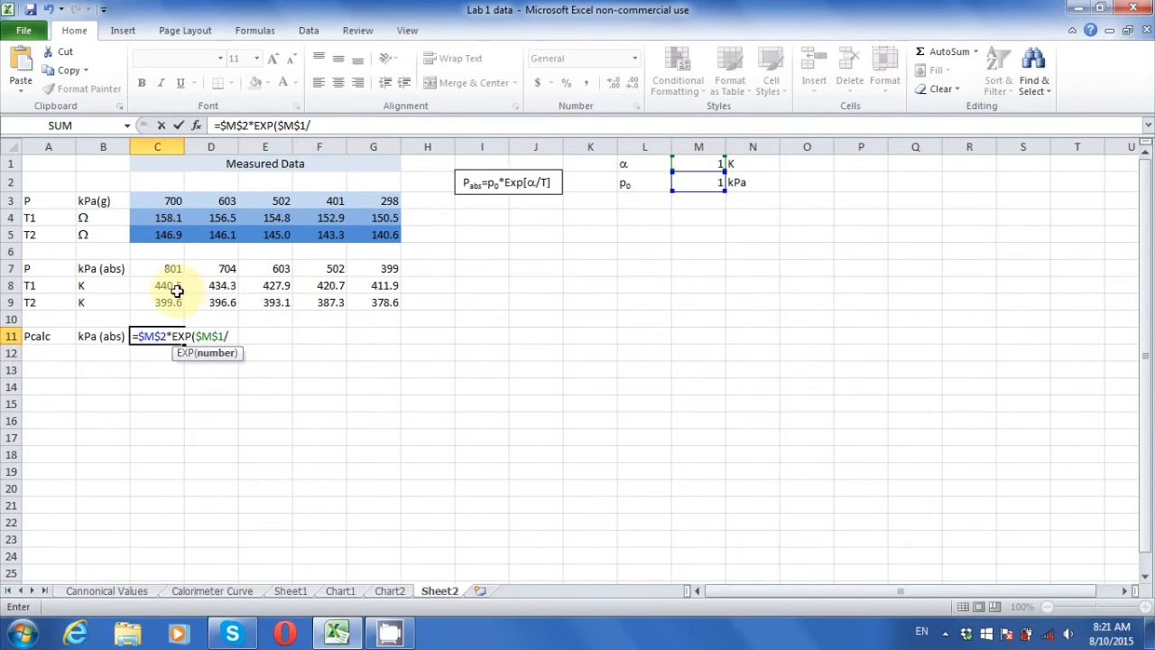
left_click(157, 285)
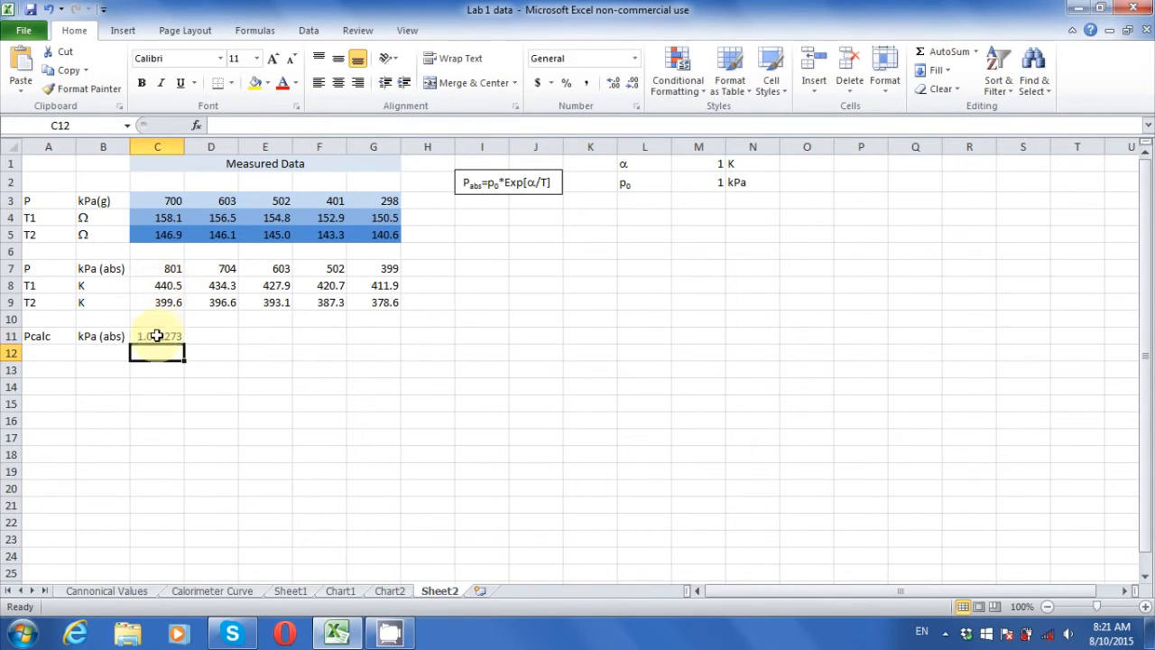
left_click(157, 335)
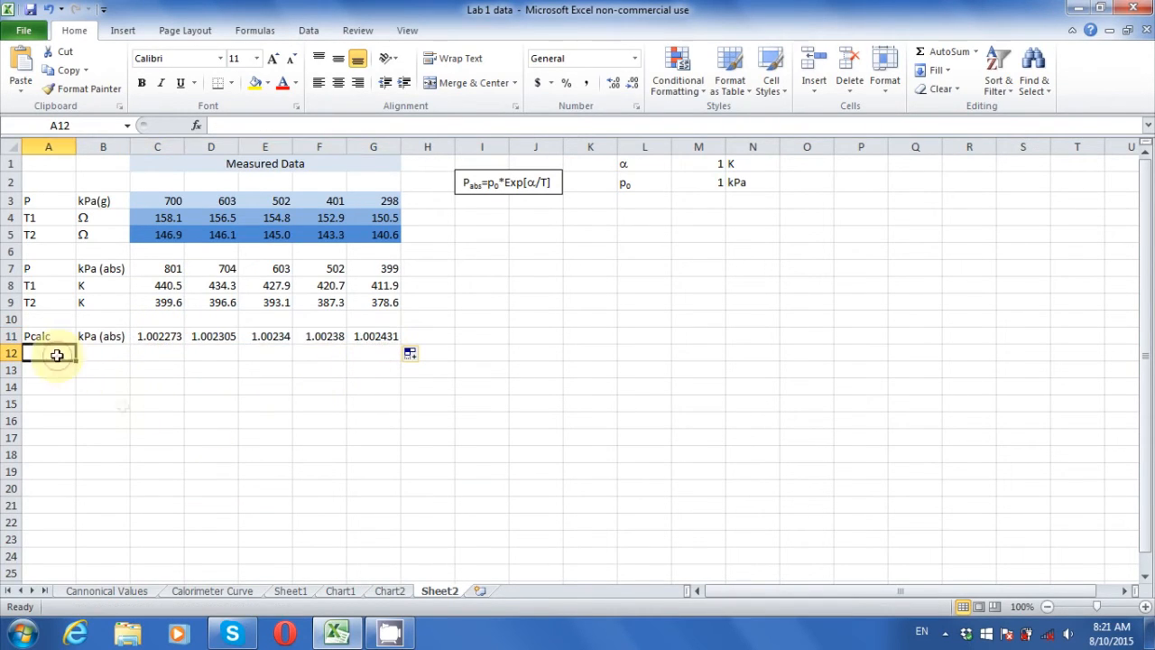
Step: Label row 12 diff^2 and enter =(C7-C11)^2 in C12, filled to G12
type("diff^2")
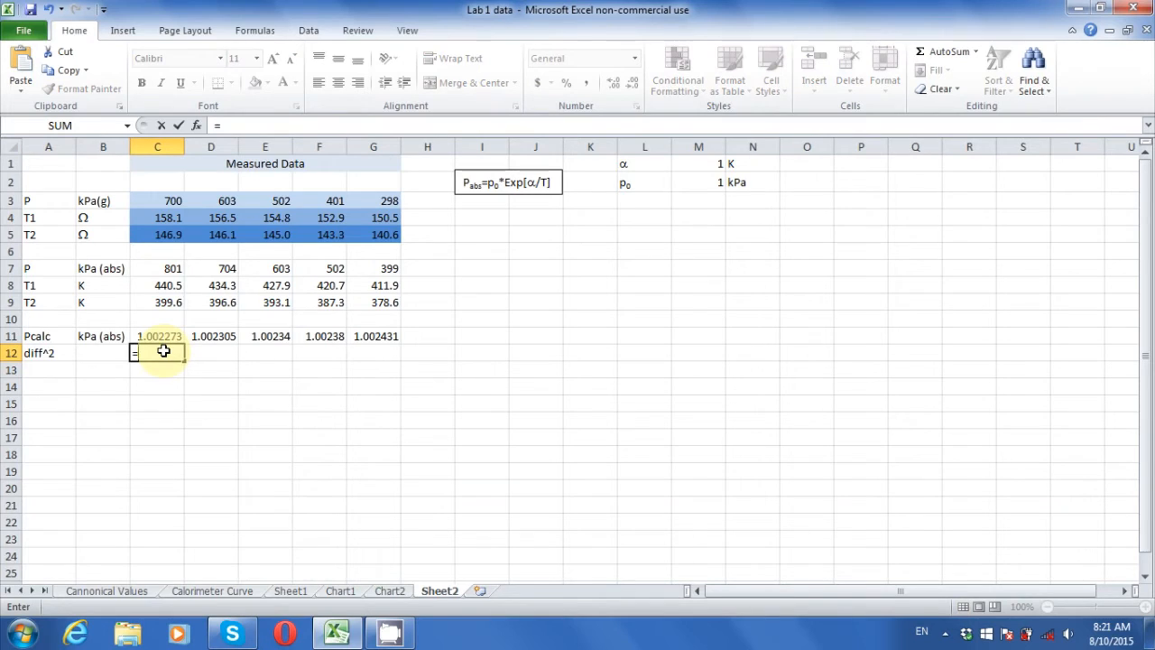
type("=(C7-")
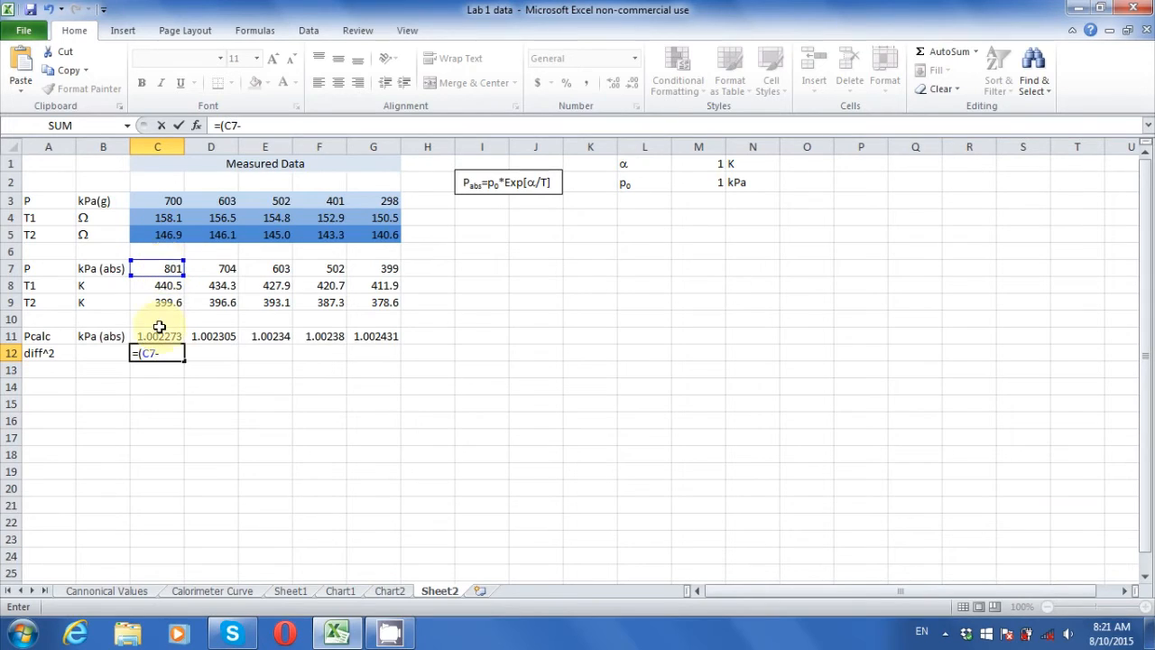
left_click(157, 336)
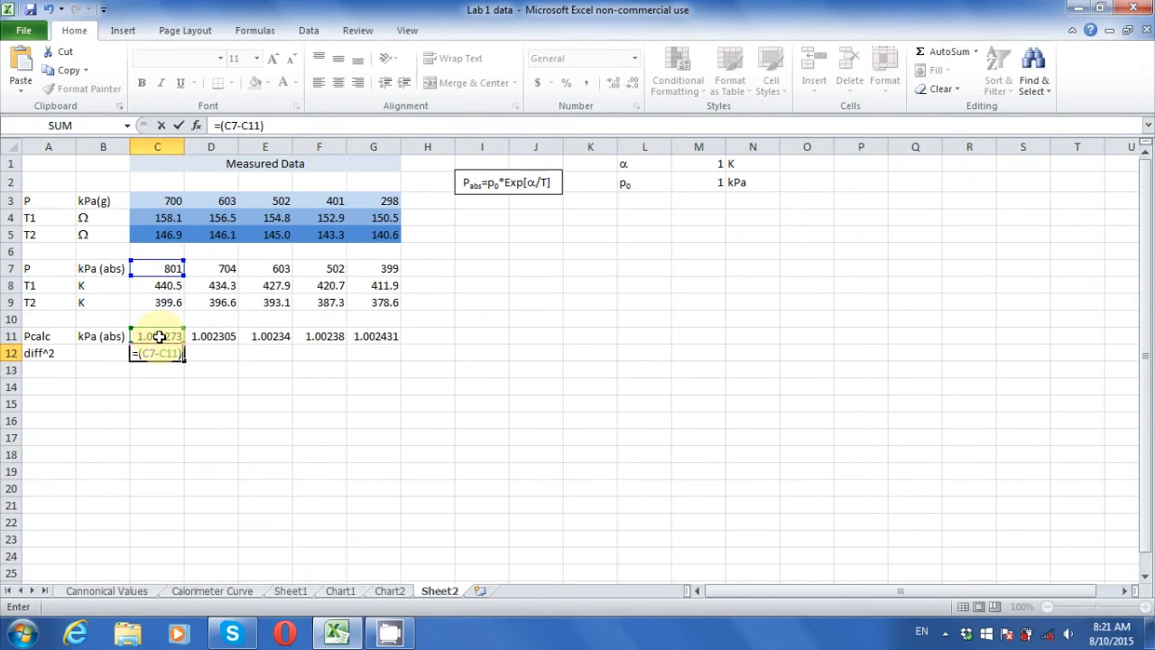
type("^2")
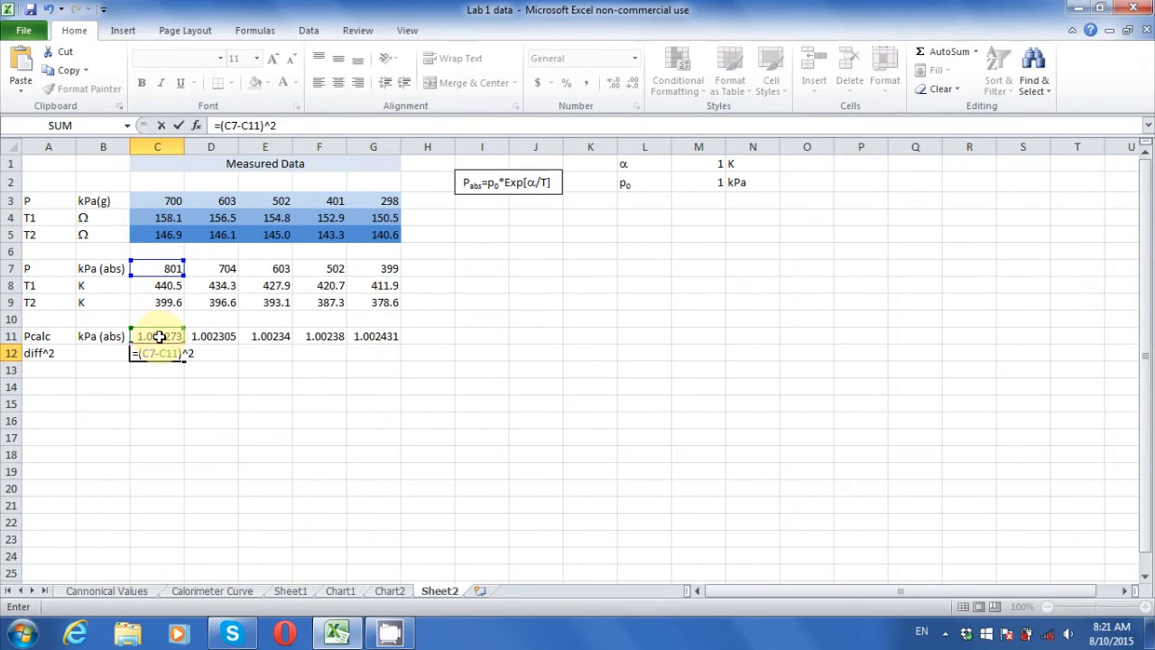
key("enter")
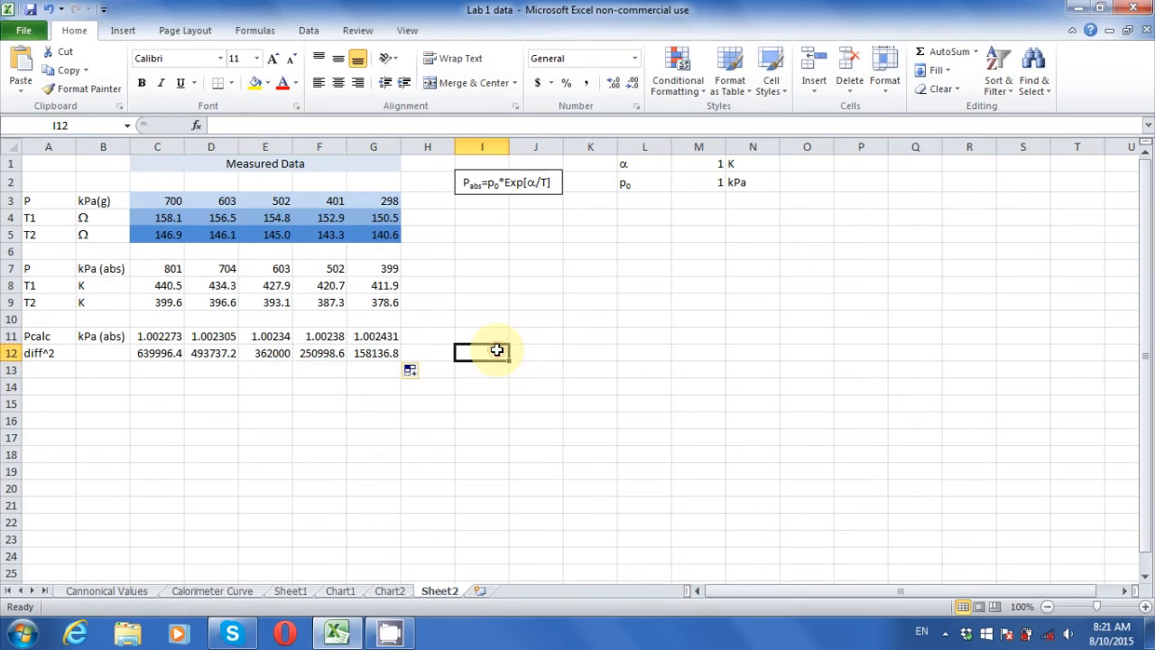
Step: Enter =SUM(C12:G12) in I12, totalling 1904869
type("=SUM")
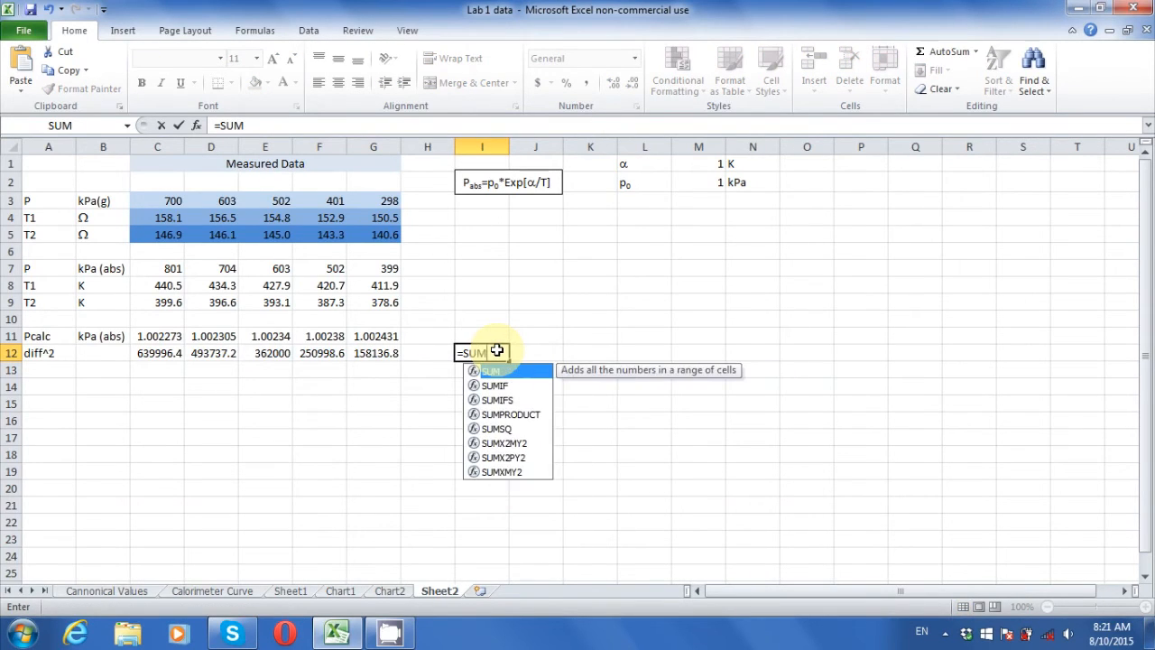
left_click(158, 353)
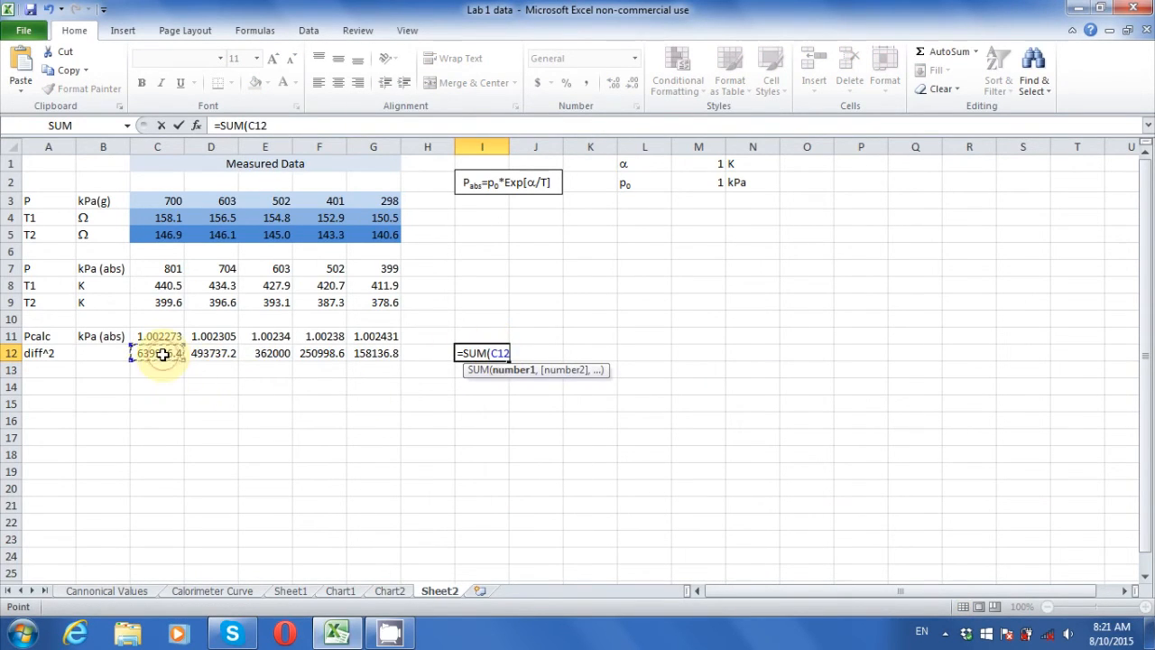
left_click_drag(158, 353, 373, 353)
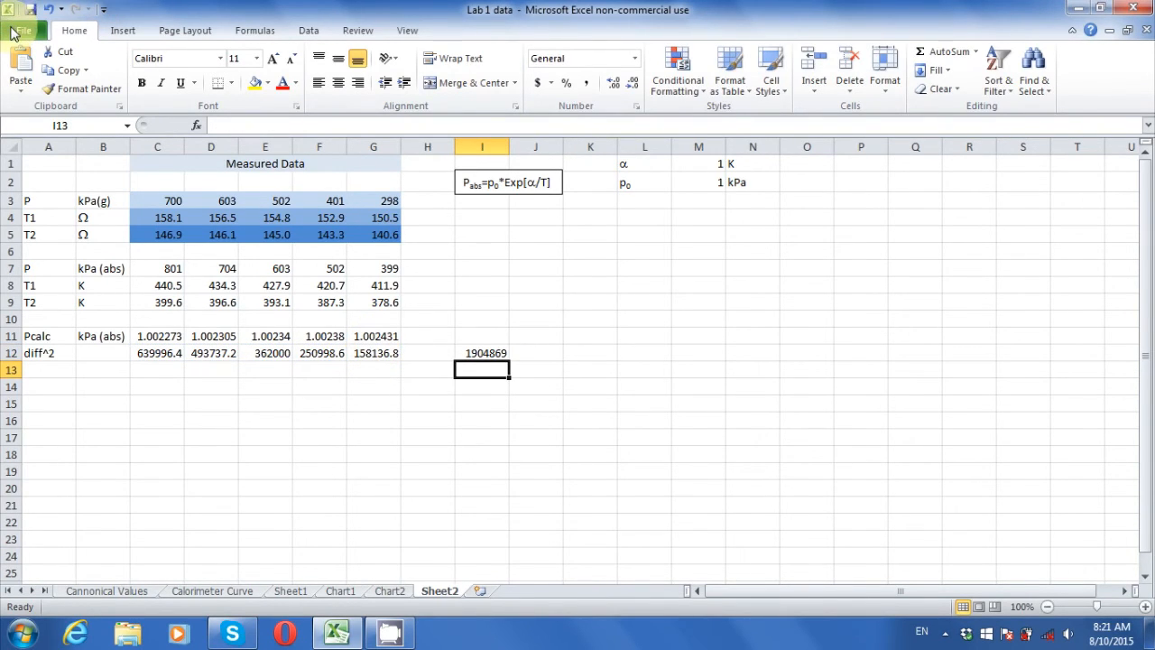
left_click(23, 30)
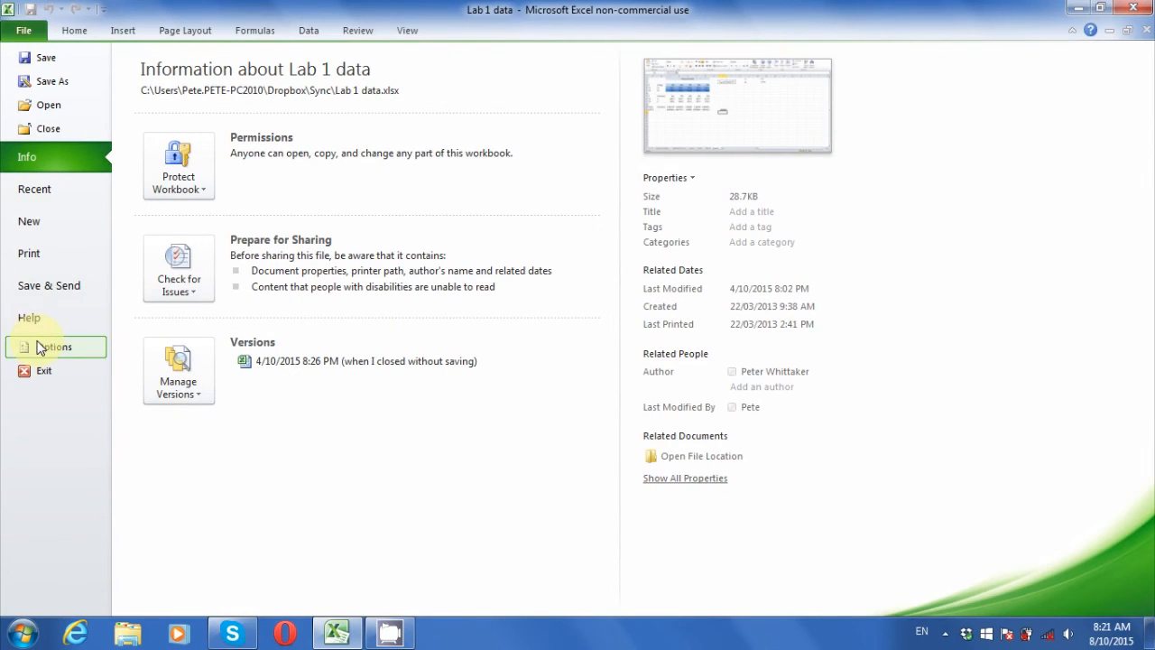
left_click(52, 346)
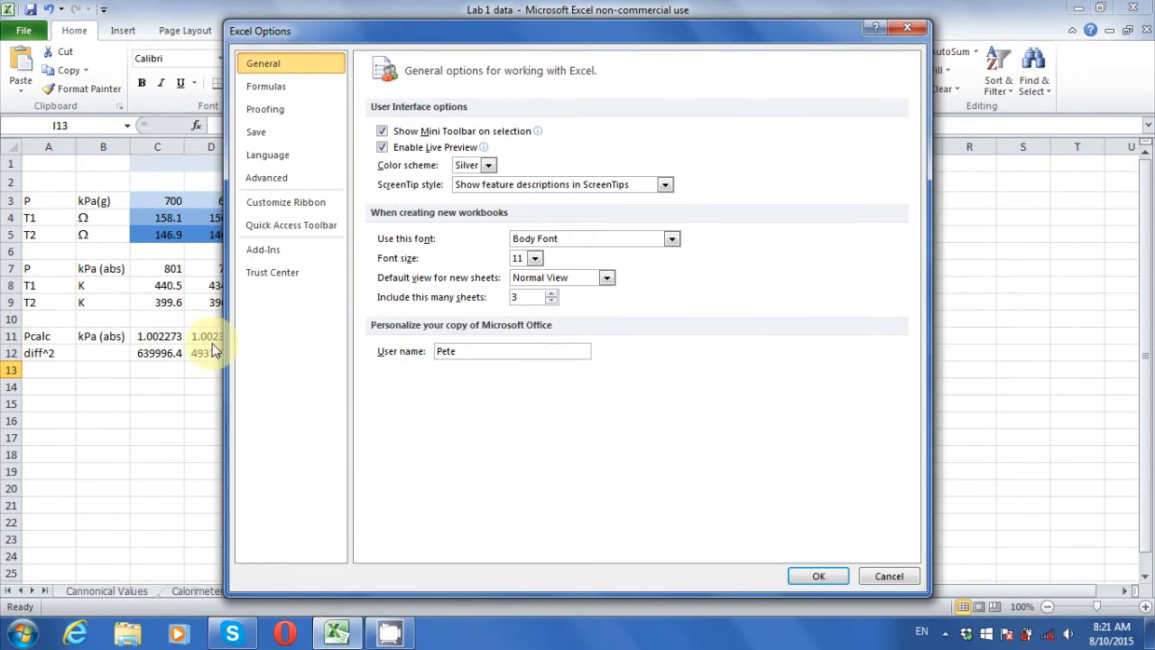
left_click(263, 249)
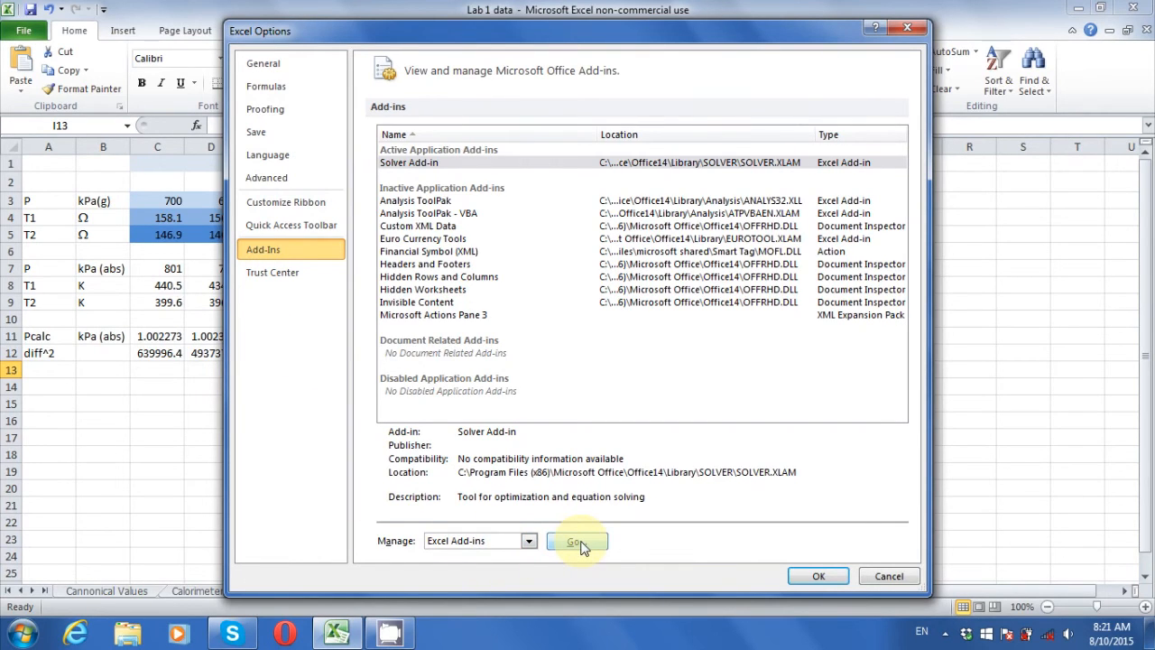
left_click(575, 540)
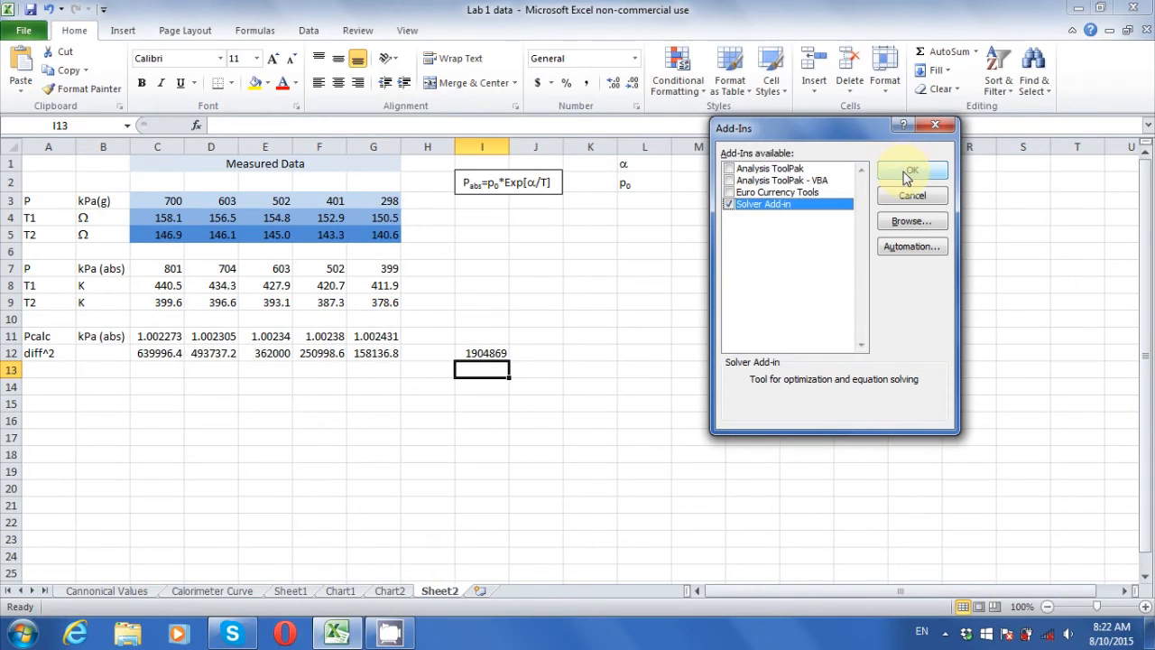
left_click(911, 171)
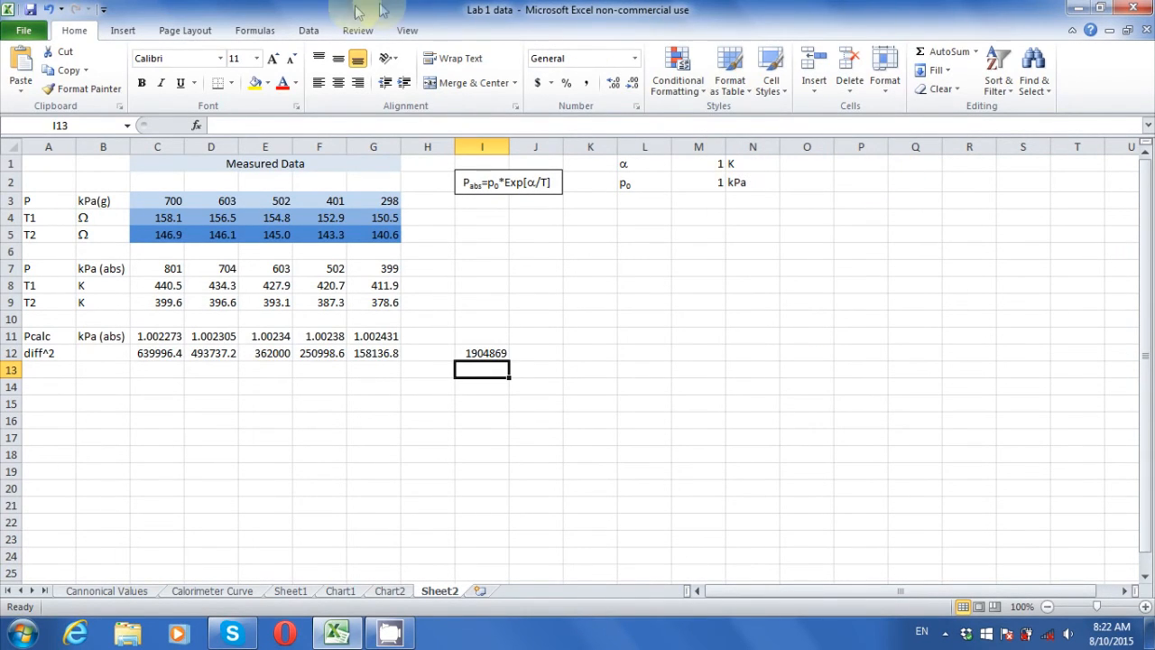
Step: Solve to minimise $I$12 by changing unconstrained $M$1:$M$2, keeping the solution
left_click(308, 29)
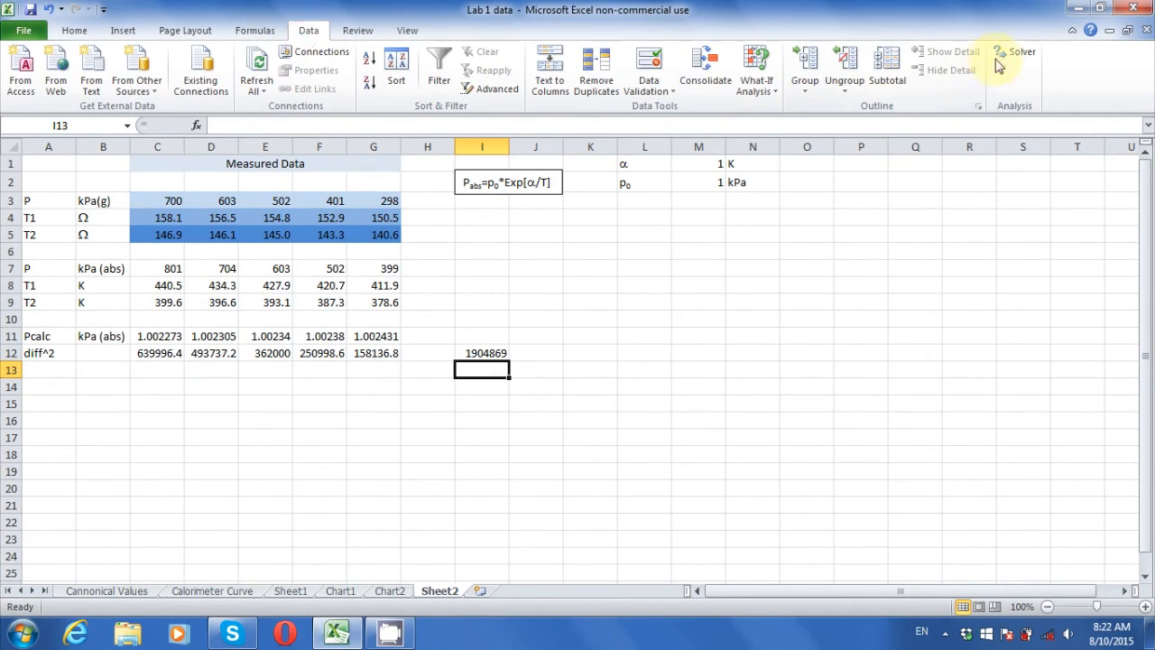
left_click(1021, 52)
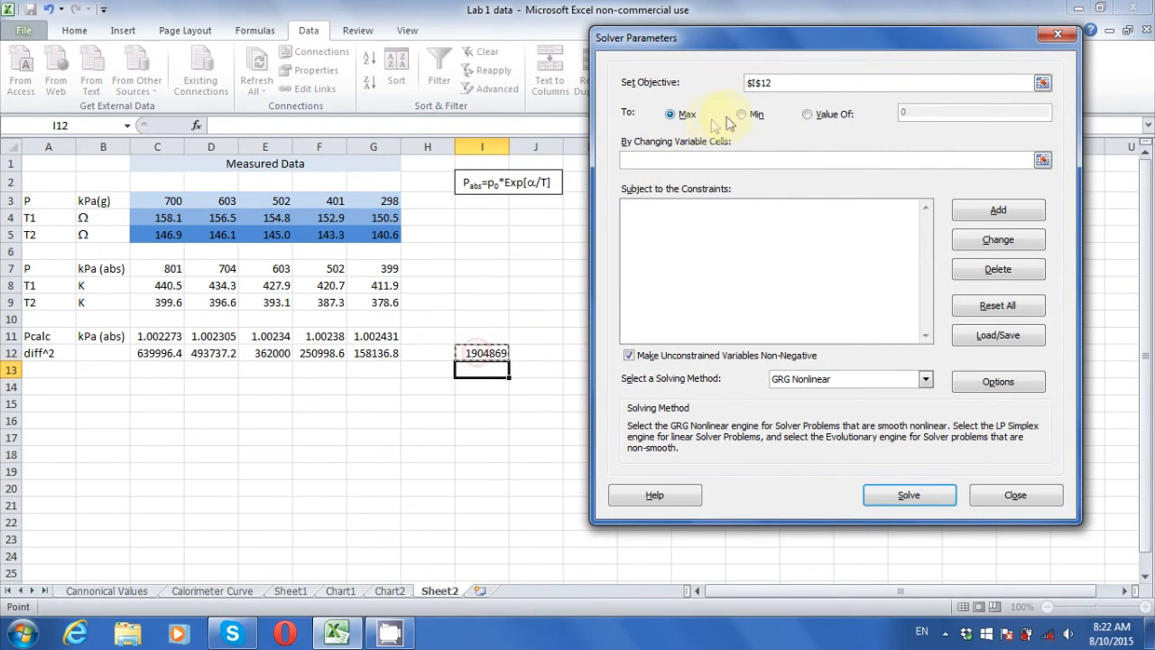
left_click(742, 114)
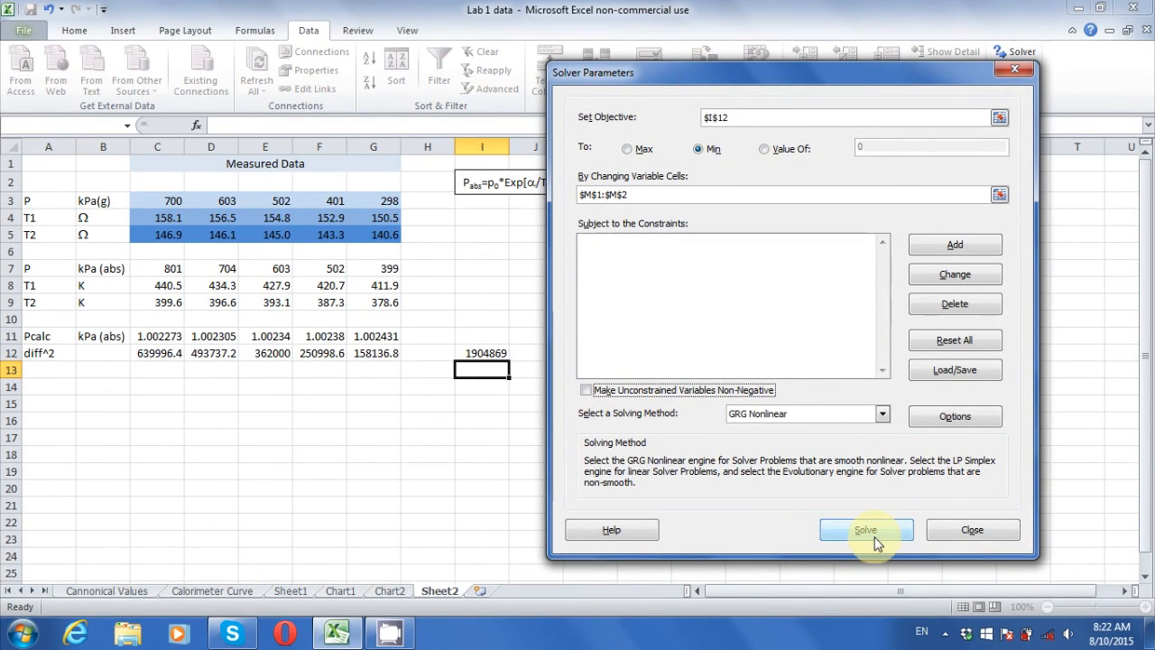
left_click(864, 530)
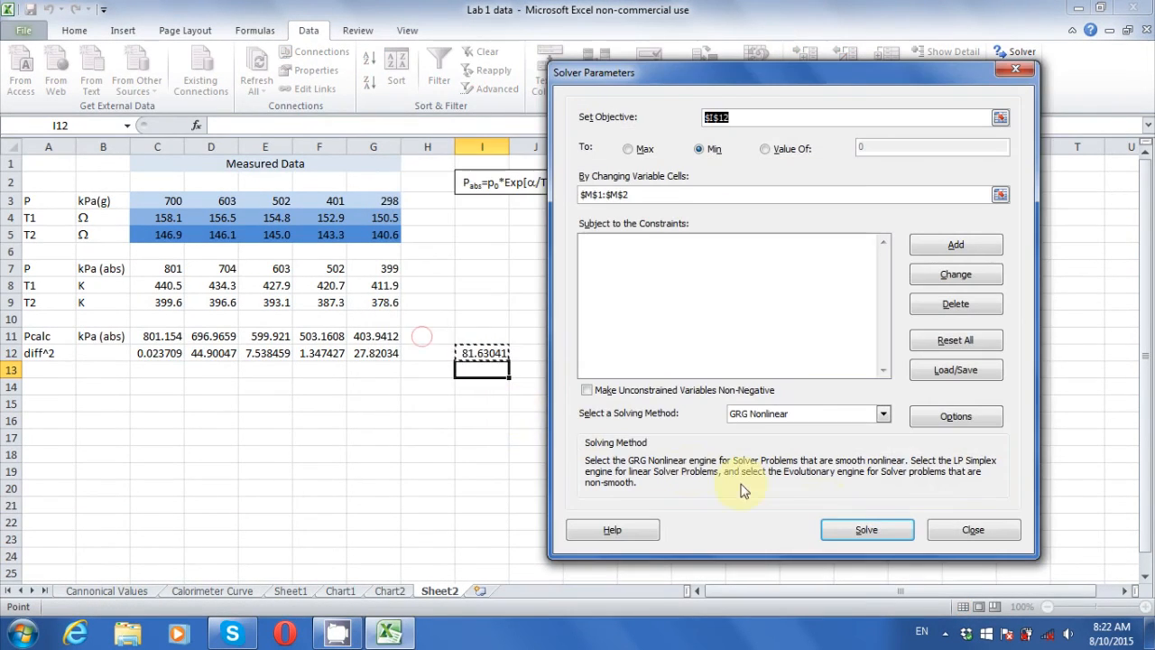
left_click(865, 530)
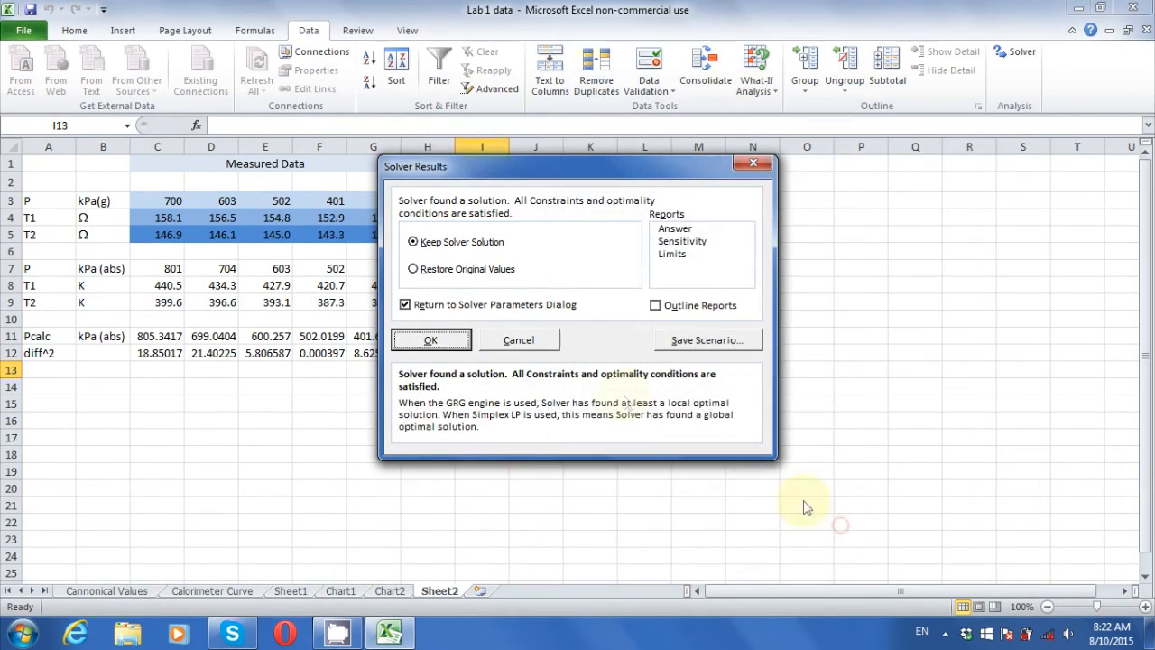
left_click(431, 340)
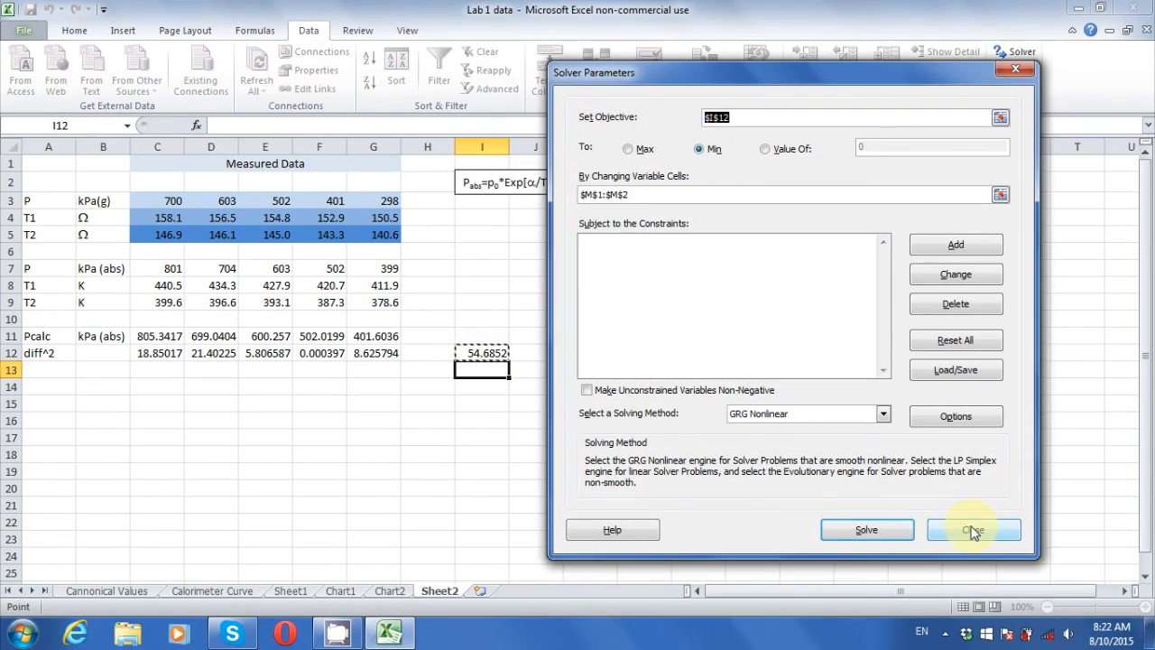
left_click(972, 530)
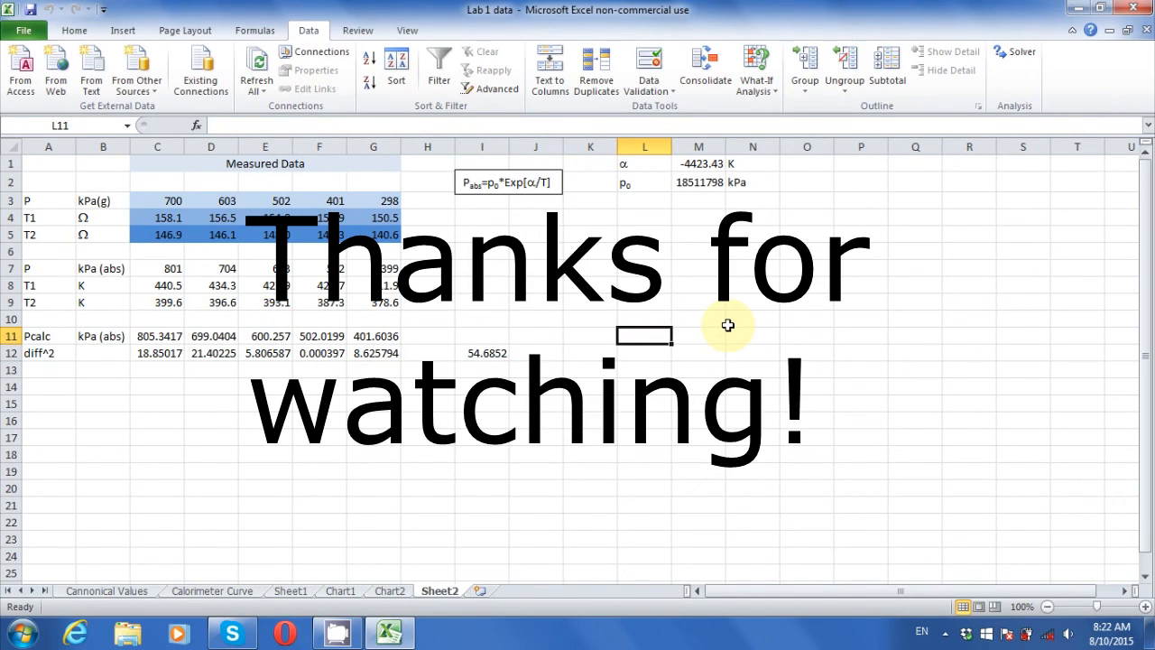
mouse_move(808, 216)
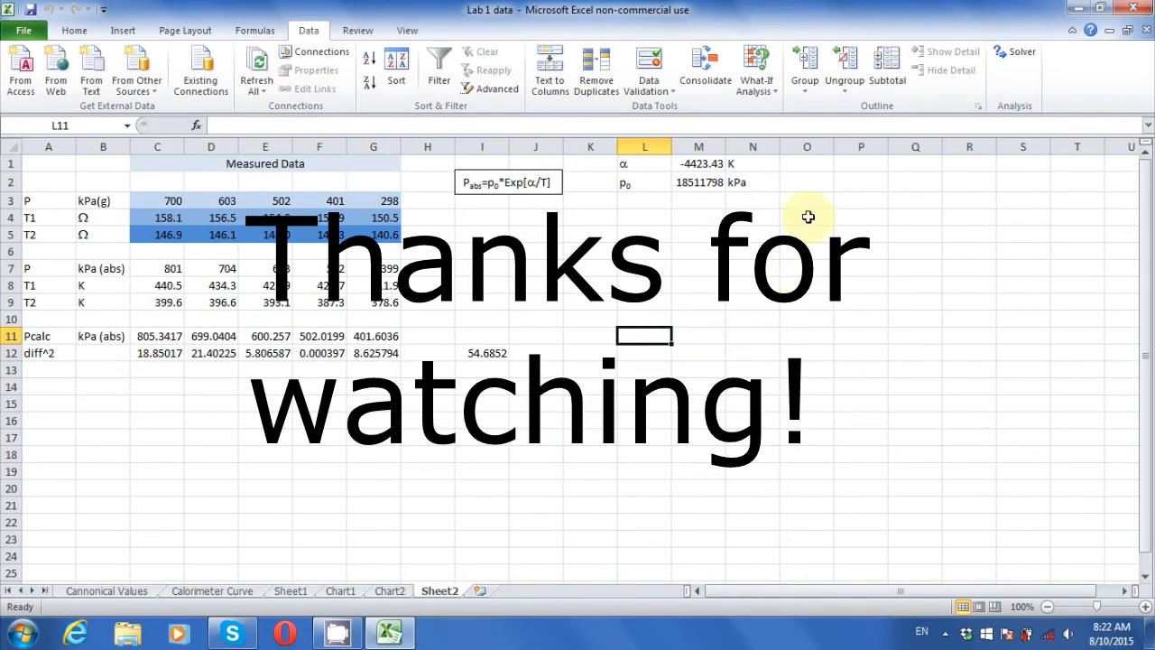